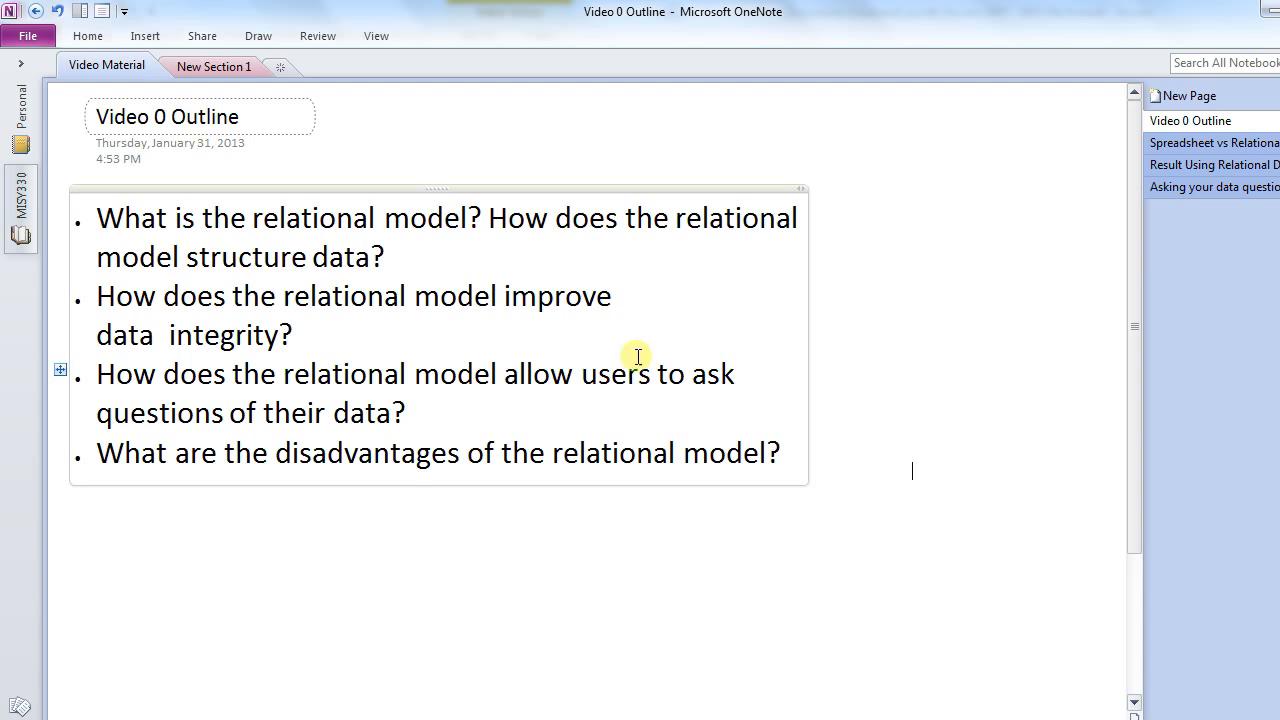
{"action": "mouse_move", "coordinate": [96, 218]}
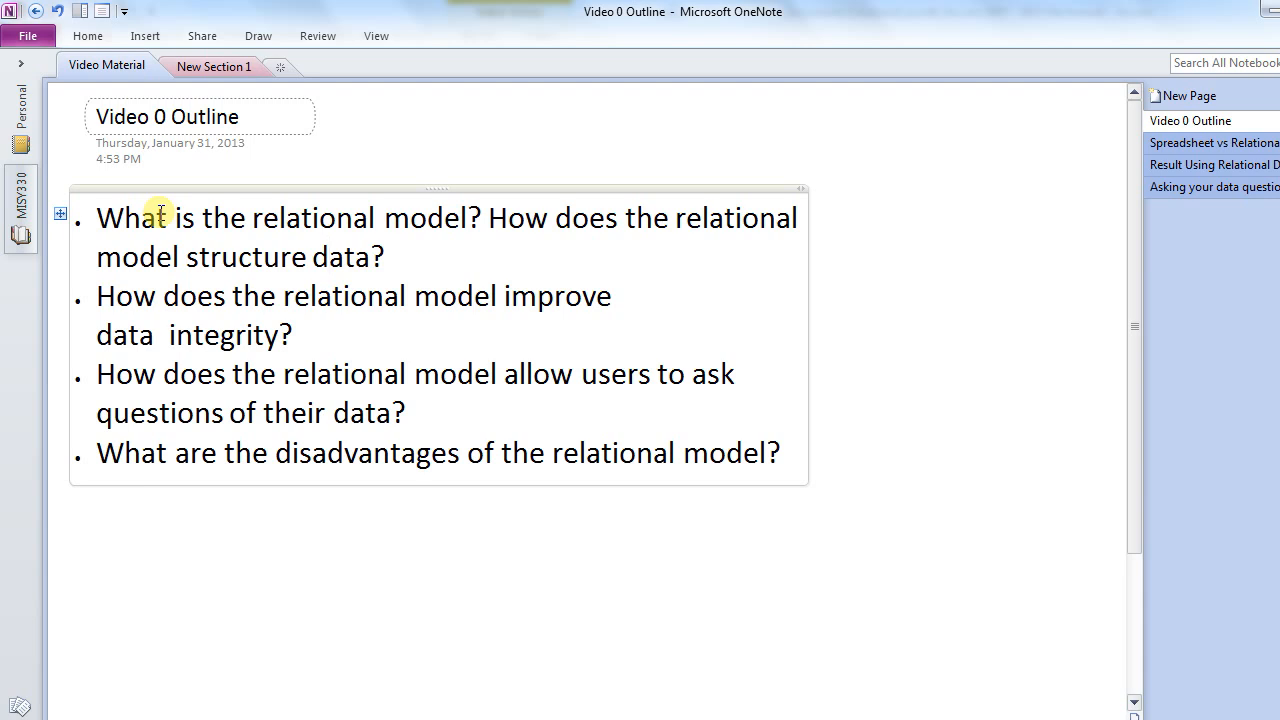
{"action": "mouse_move", "coordinate": [266, 556]}
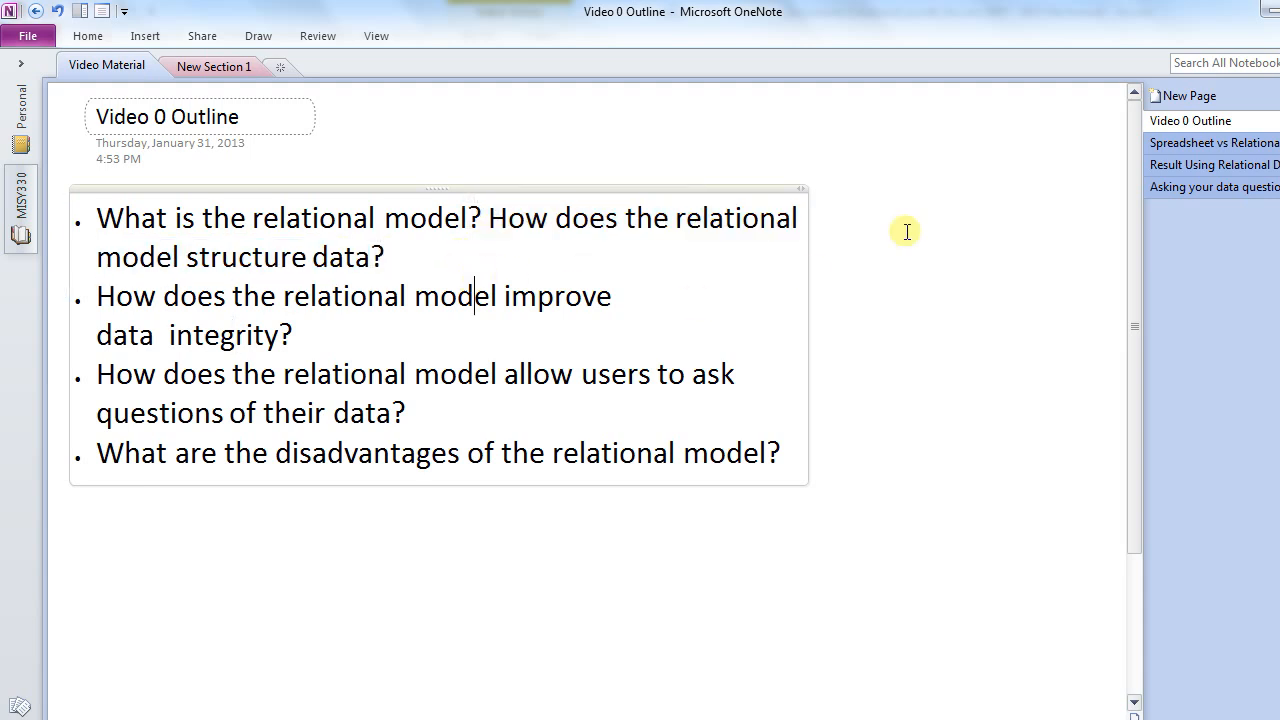
Show the Spreadsheet vs Relational Model page and clear the faculty table selection.
{"action": "left_click", "coordinate": [1212, 142]}
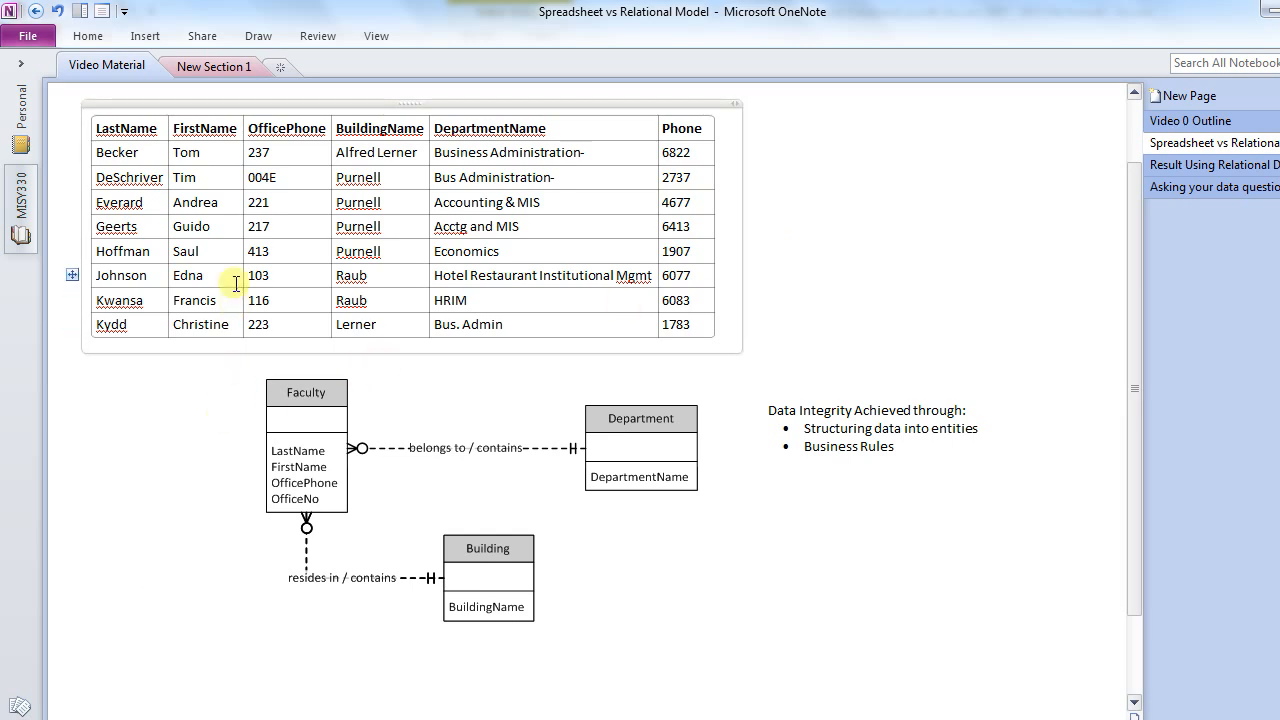
{"action": "mouse_move", "coordinate": [148, 156]}
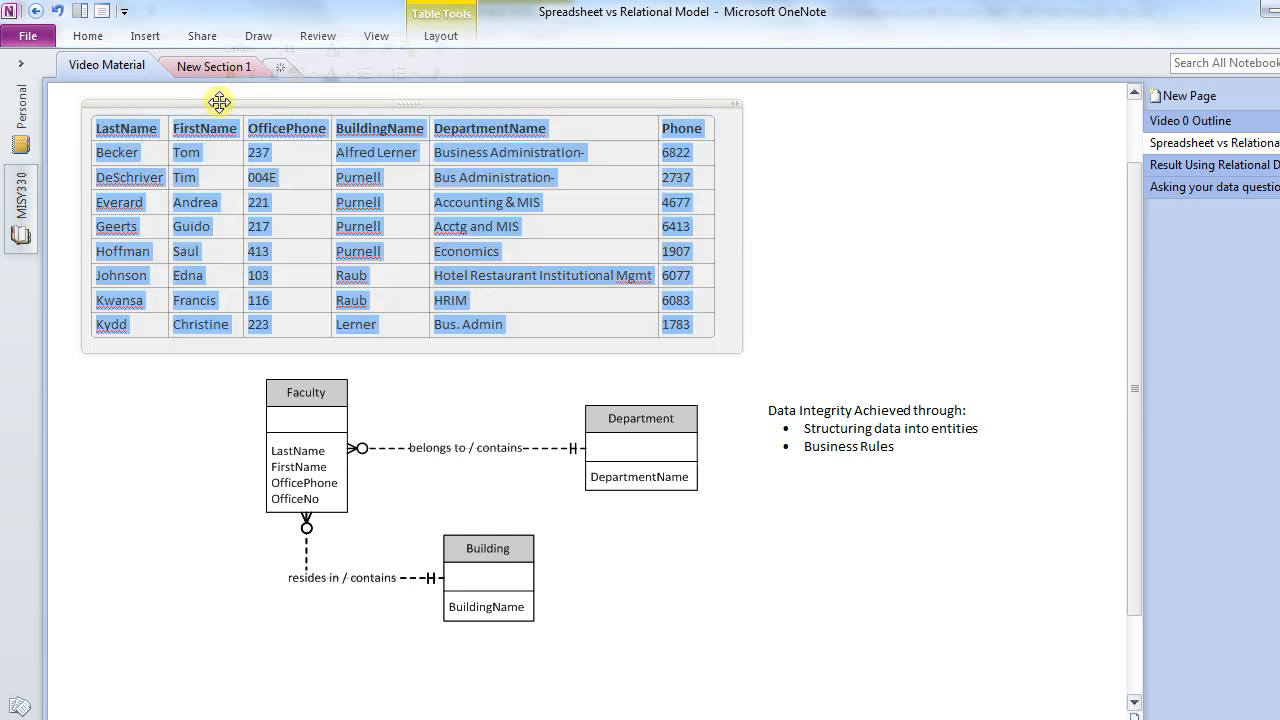
{"action": "left_click", "coordinate": [760, 200]}
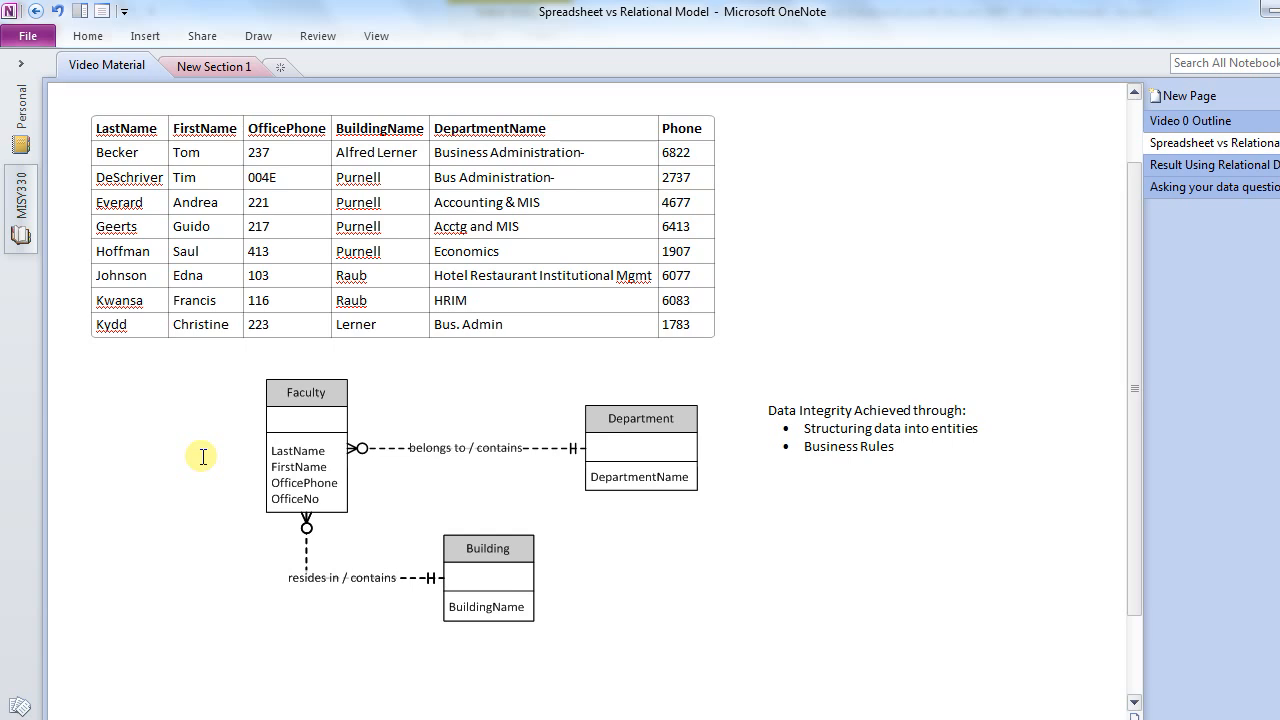
{"action": "mouse_move", "coordinate": [212, 444]}
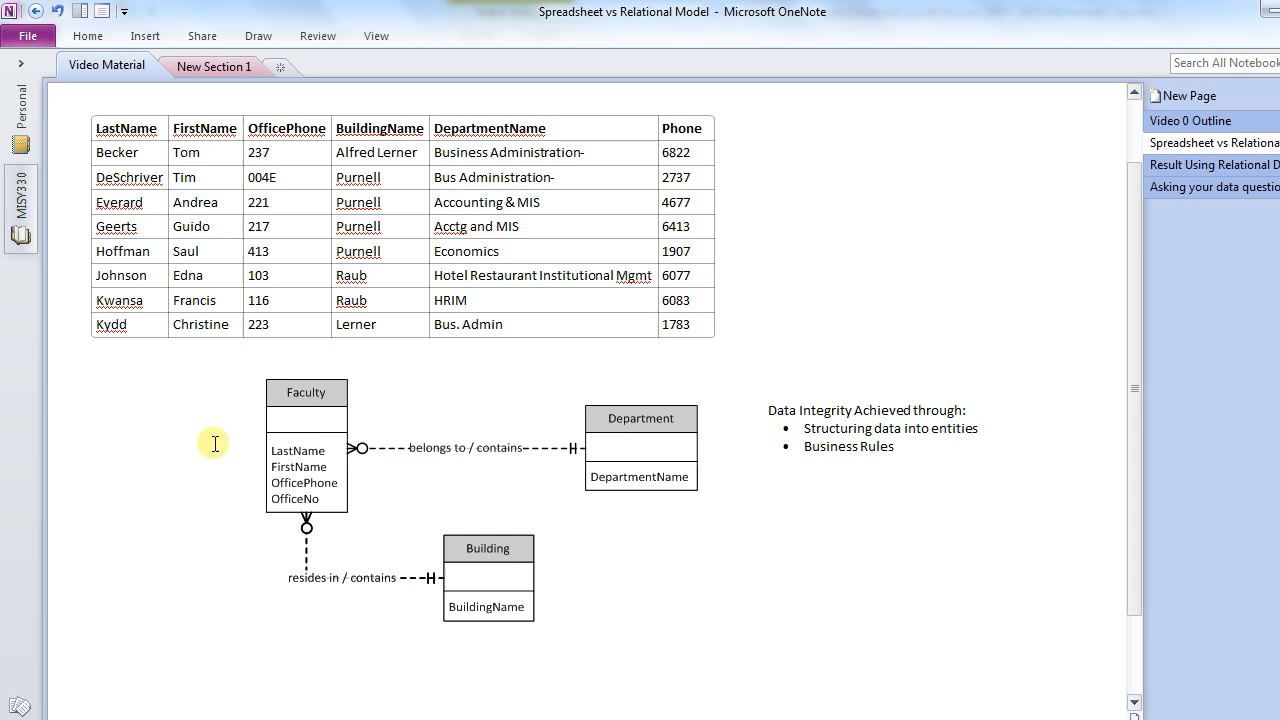
{"action": "mouse_move", "coordinate": [256, 400]}
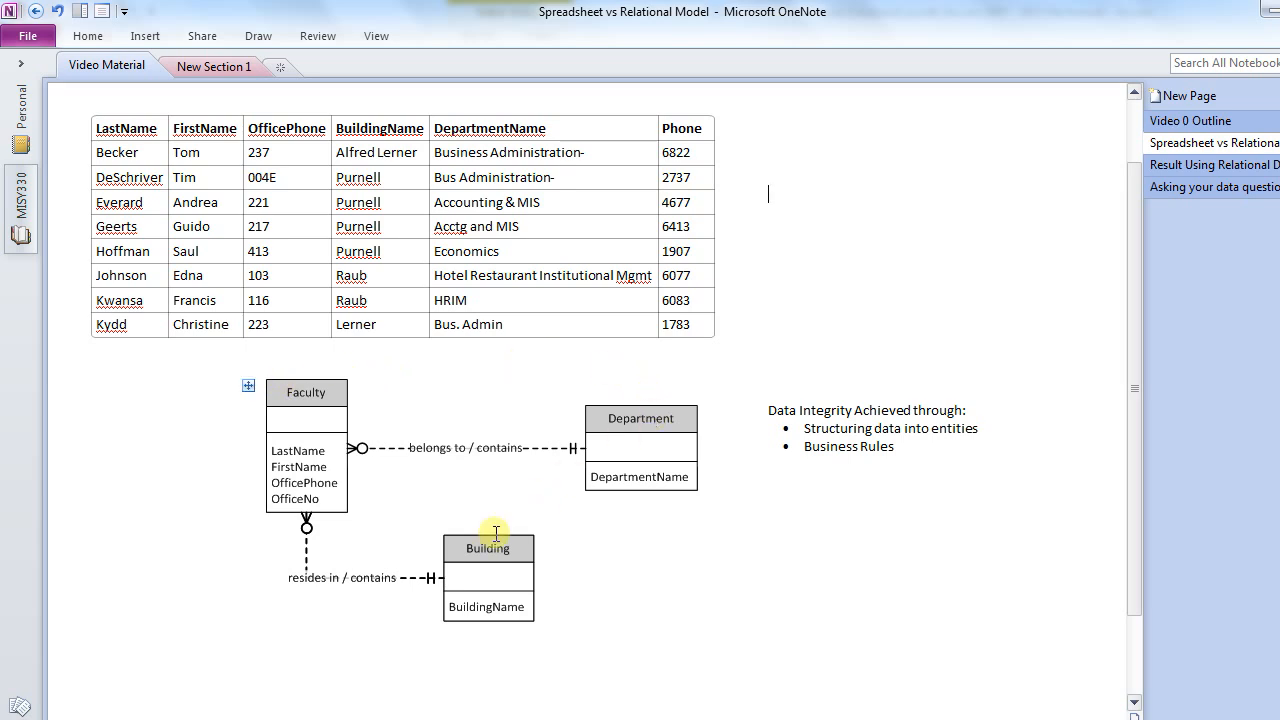
{"action": "mouse_move", "coordinate": [492, 532]}
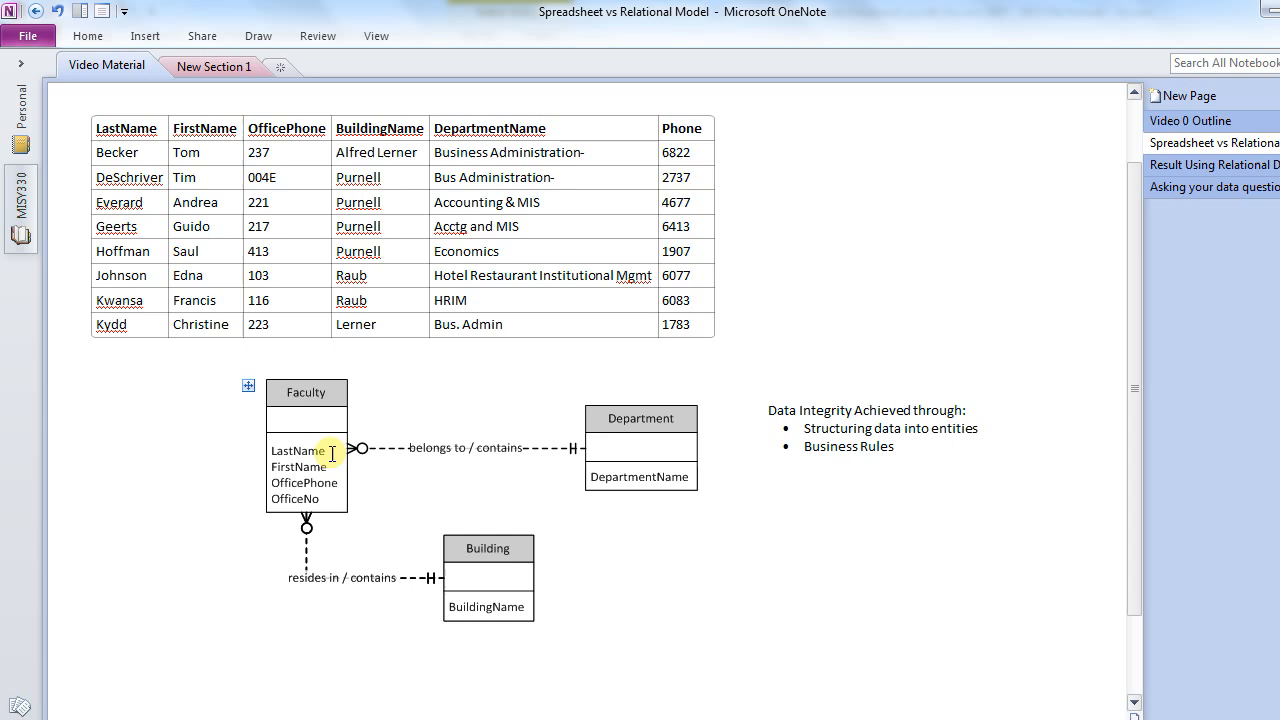
{"action": "mouse_move", "coordinate": [228, 440]}
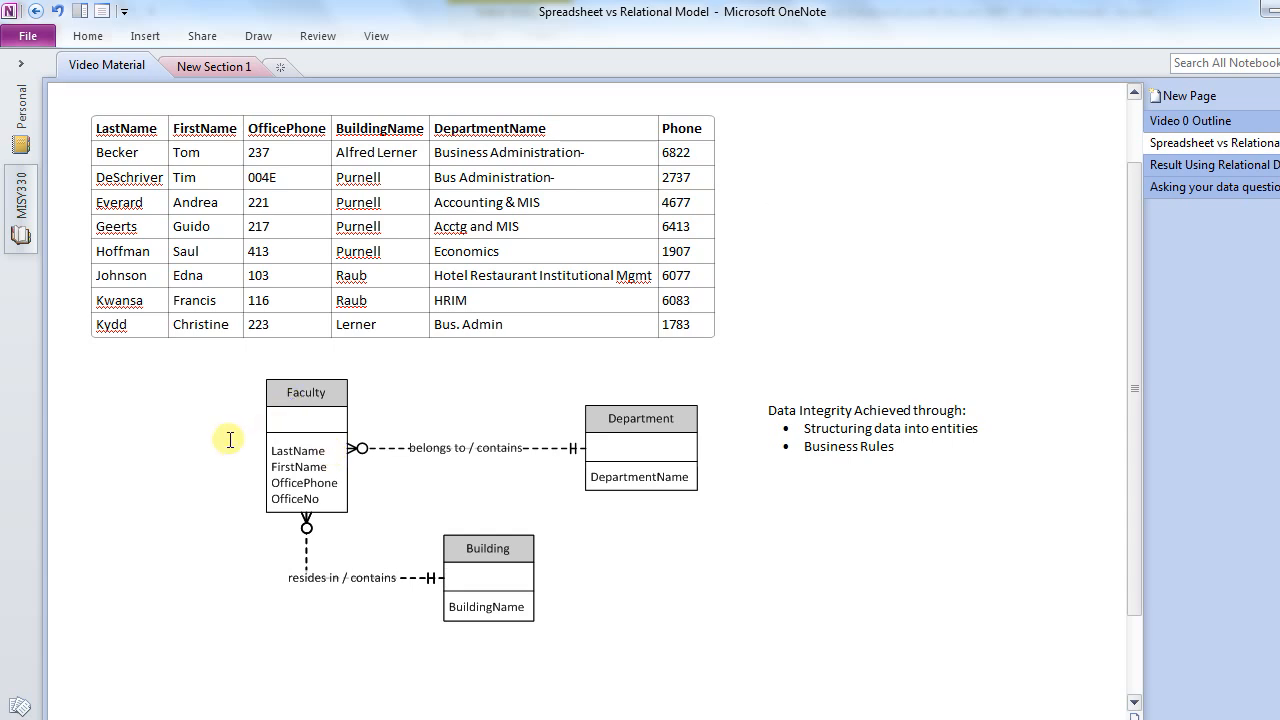
{"action": "mouse_move", "coordinate": [238, 464]}
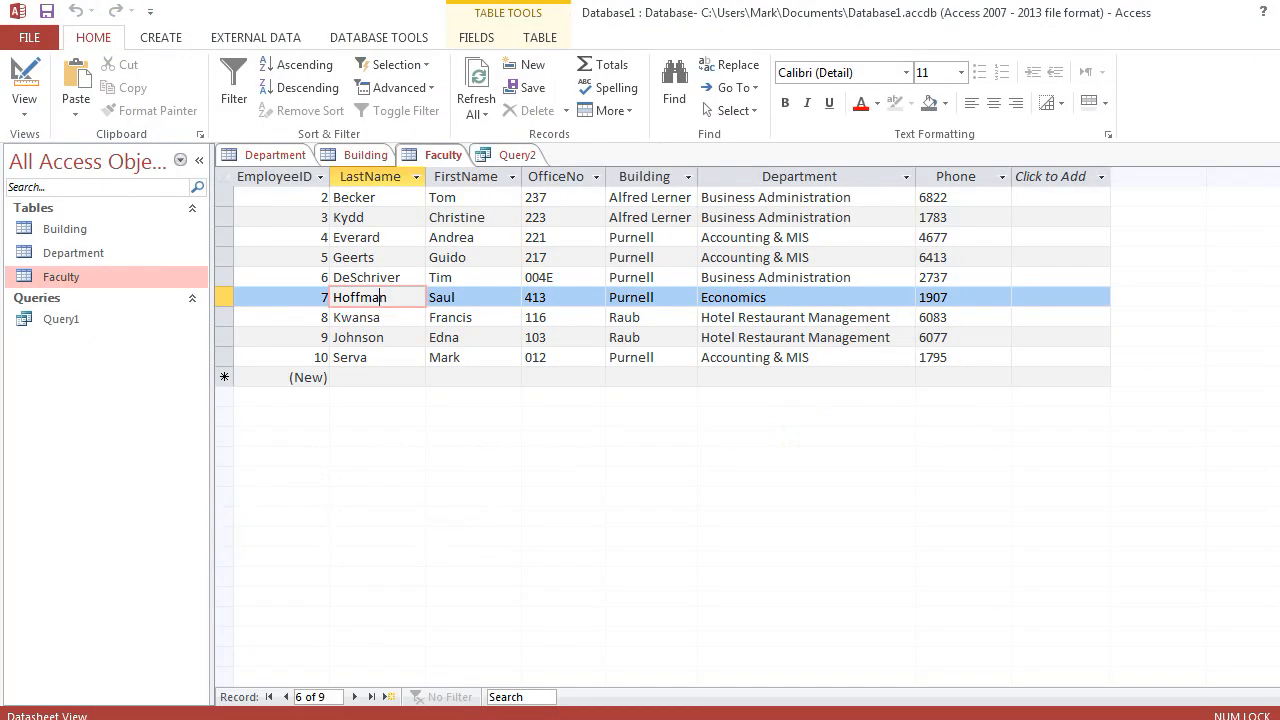
{"action": "mouse_move", "coordinate": [324, 424]}
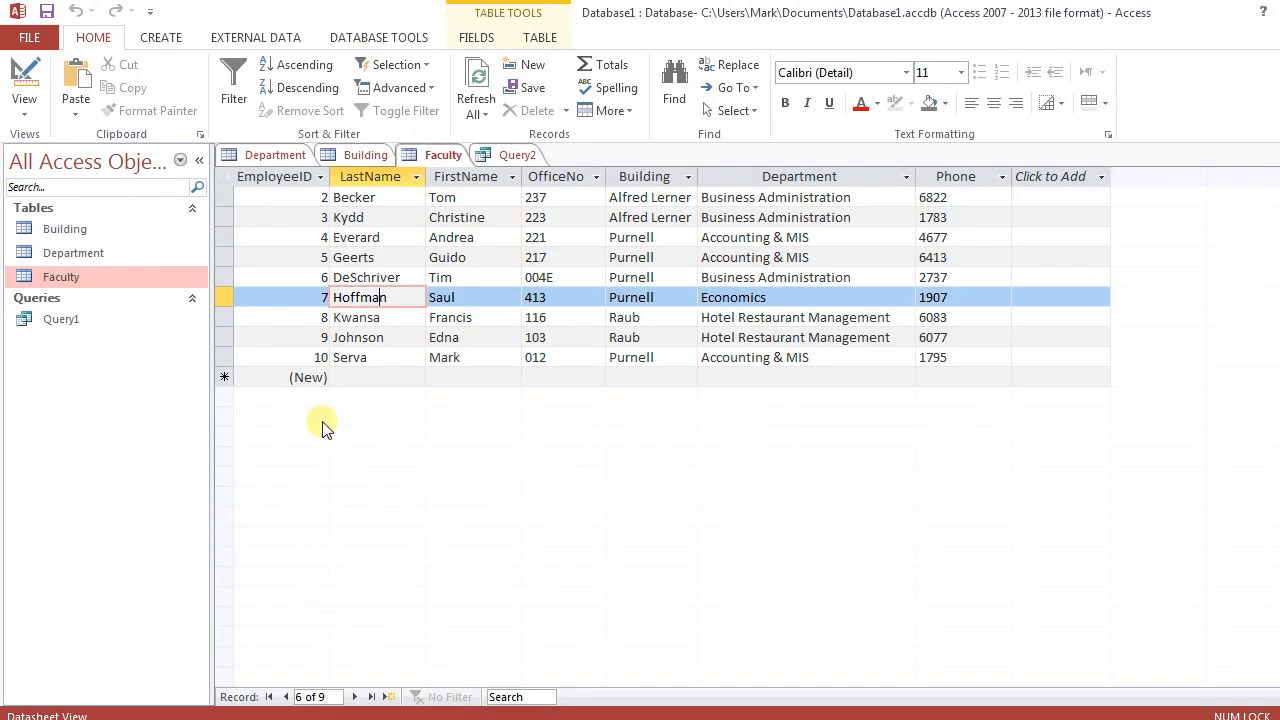
Review the Building and Department tables in Access, returning to the Faculty table.
{"action": "left_click", "coordinate": [362, 156]}
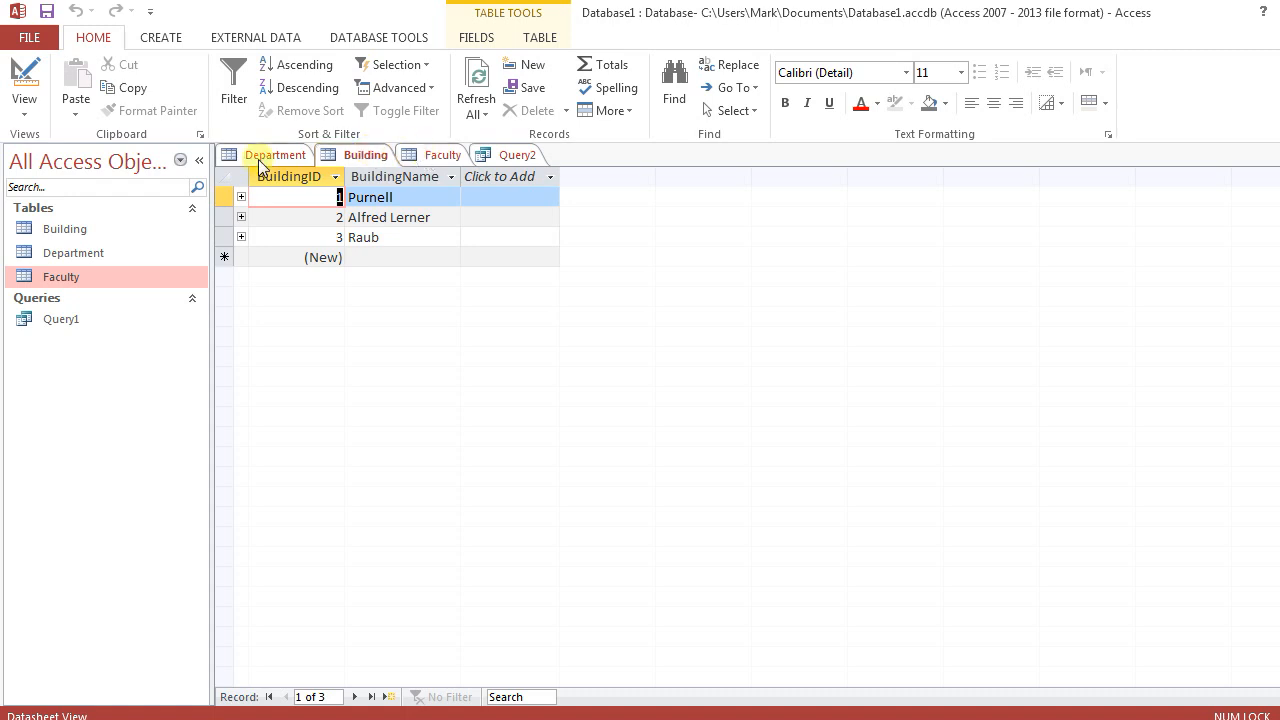
{"action": "left_click", "coordinate": [276, 154]}
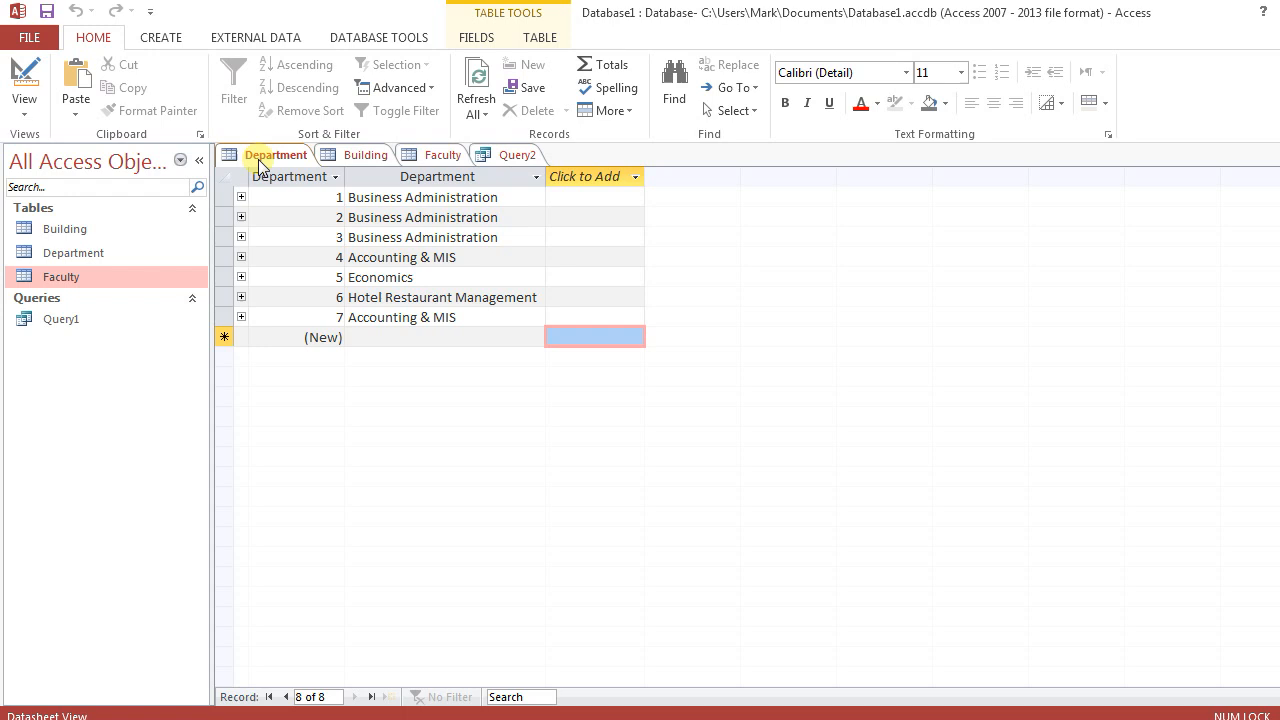
{"action": "left_click", "coordinate": [364, 154]}
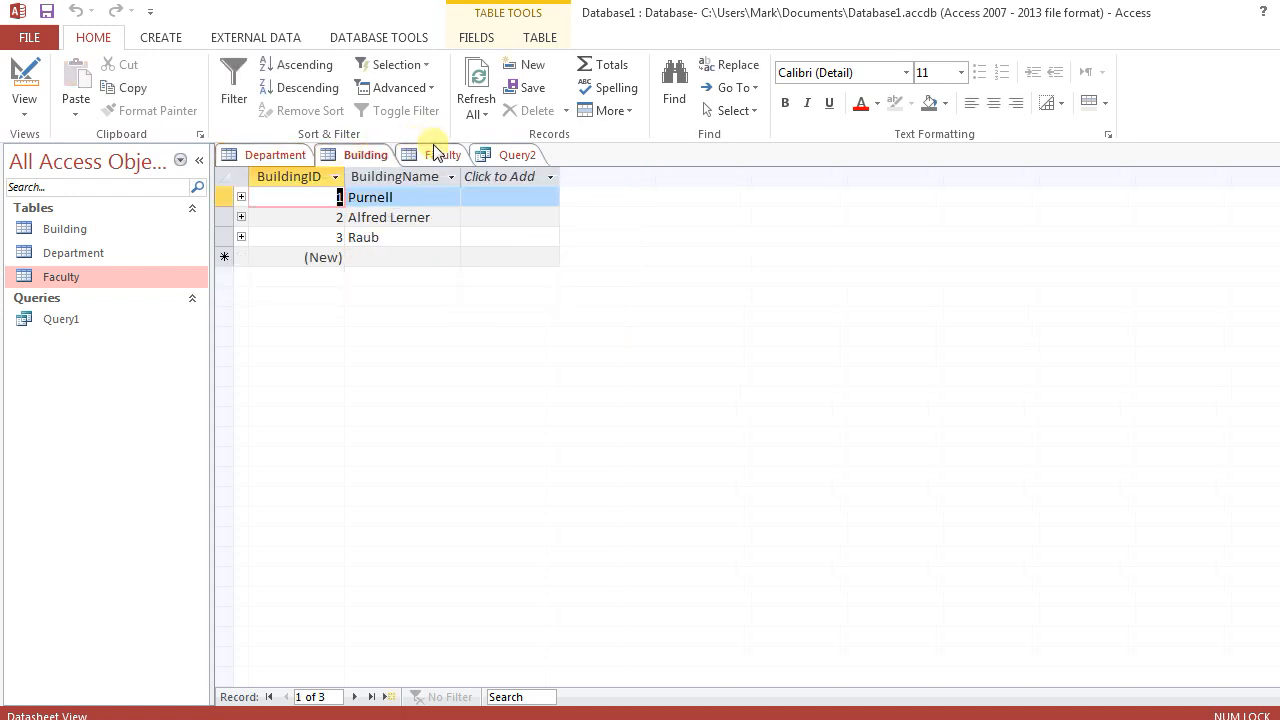
{"action": "left_click", "coordinate": [444, 154]}
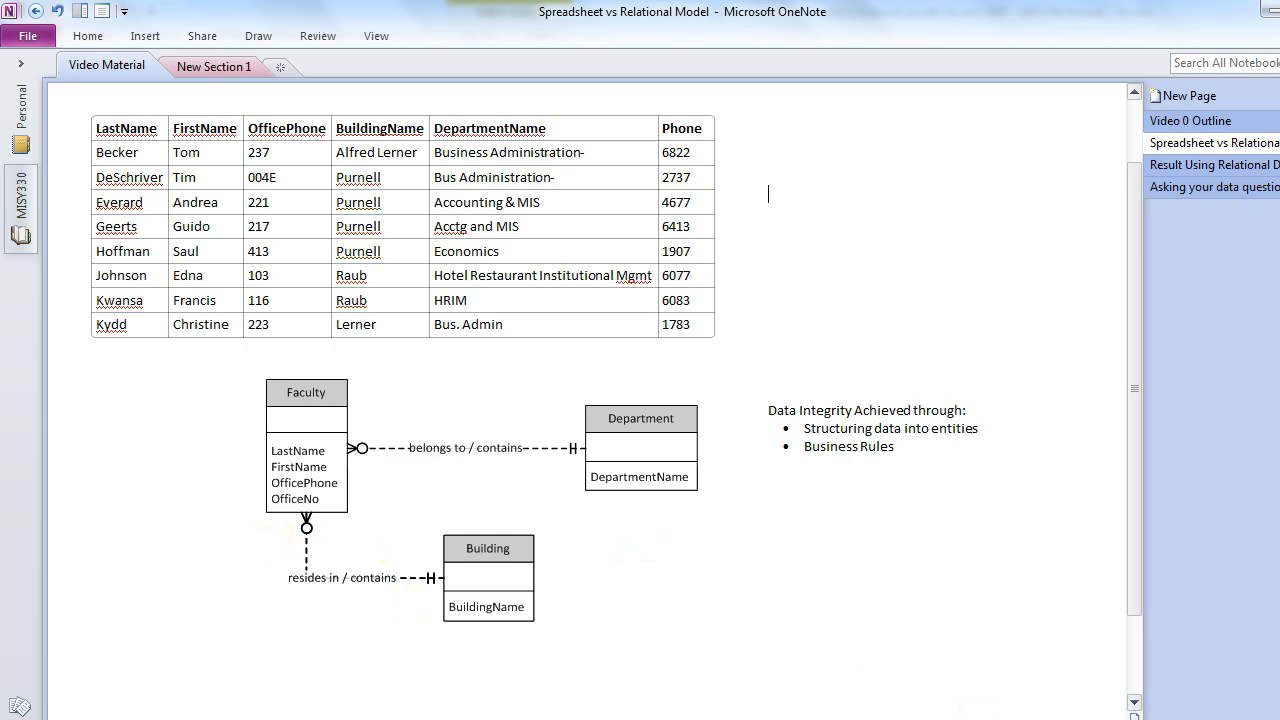
{"action": "left_click", "coordinate": [1208, 614]}
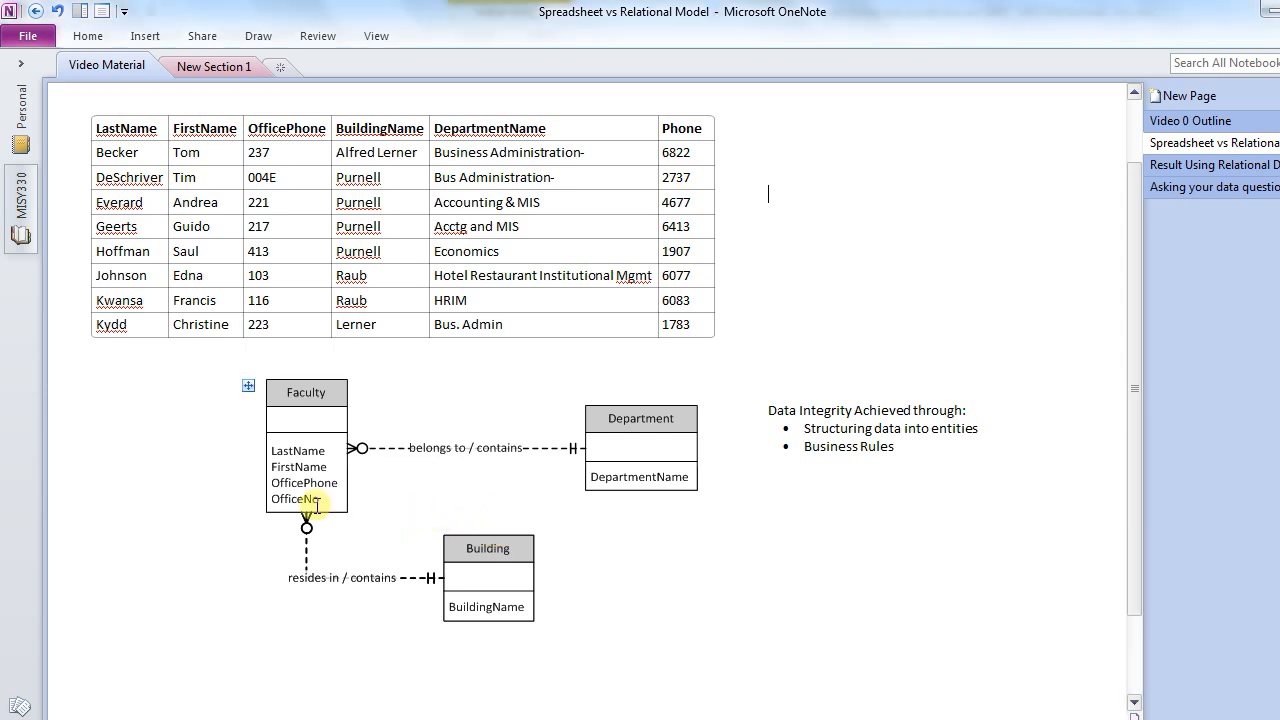
{"action": "mouse_move", "coordinate": [230, 462]}
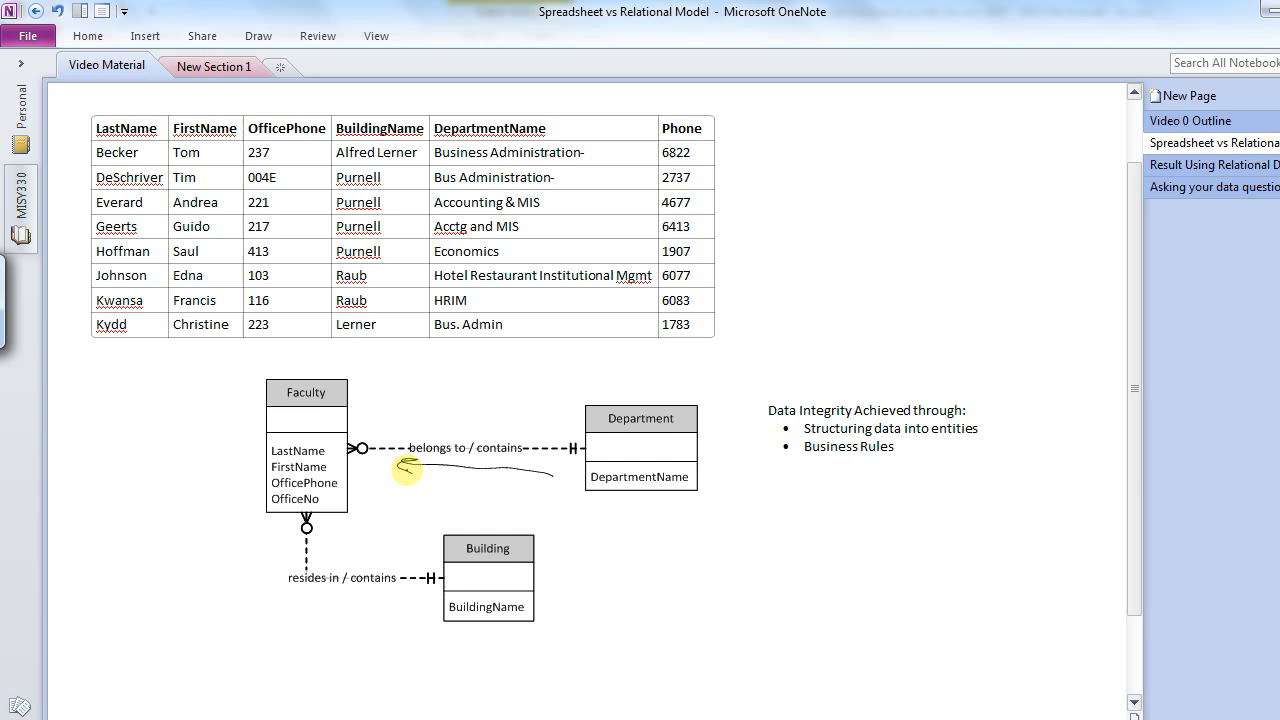
{"action": "mouse_move", "coordinate": [490, 464]}
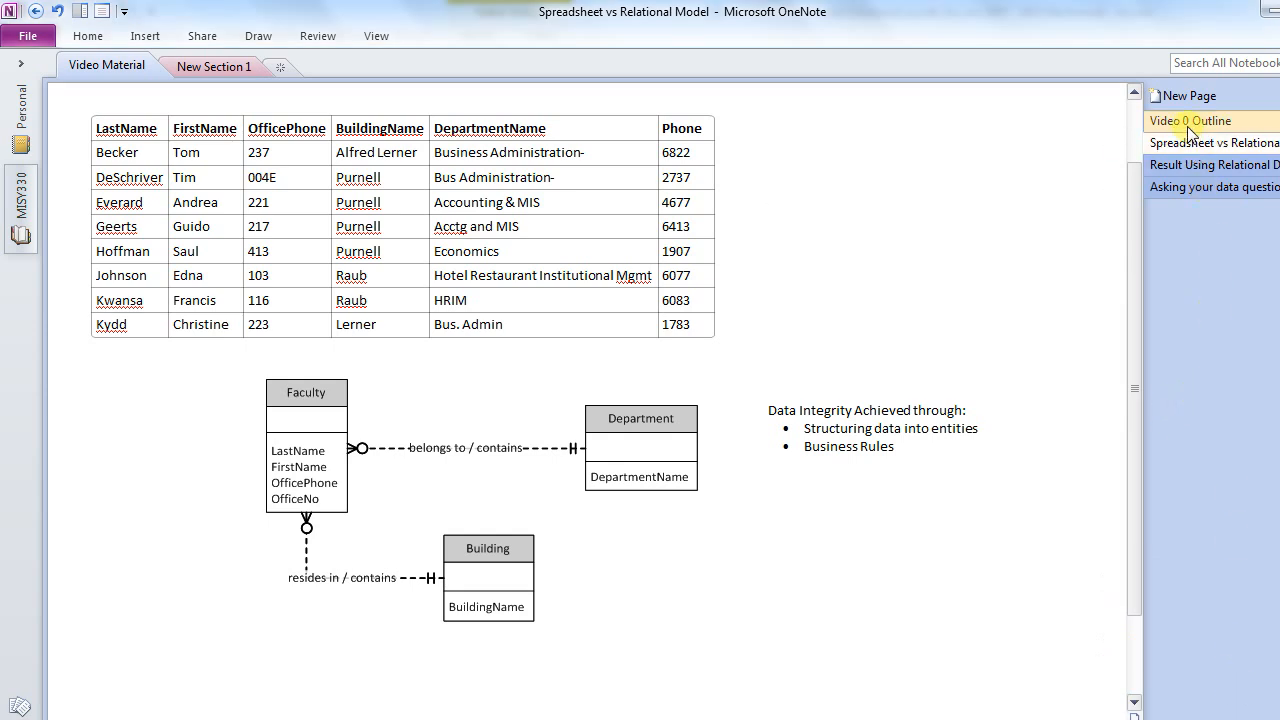
Revisit the Video 0 Outline questions, then move on to the SQL data-questions page.
{"action": "left_click", "coordinate": [1190, 120]}
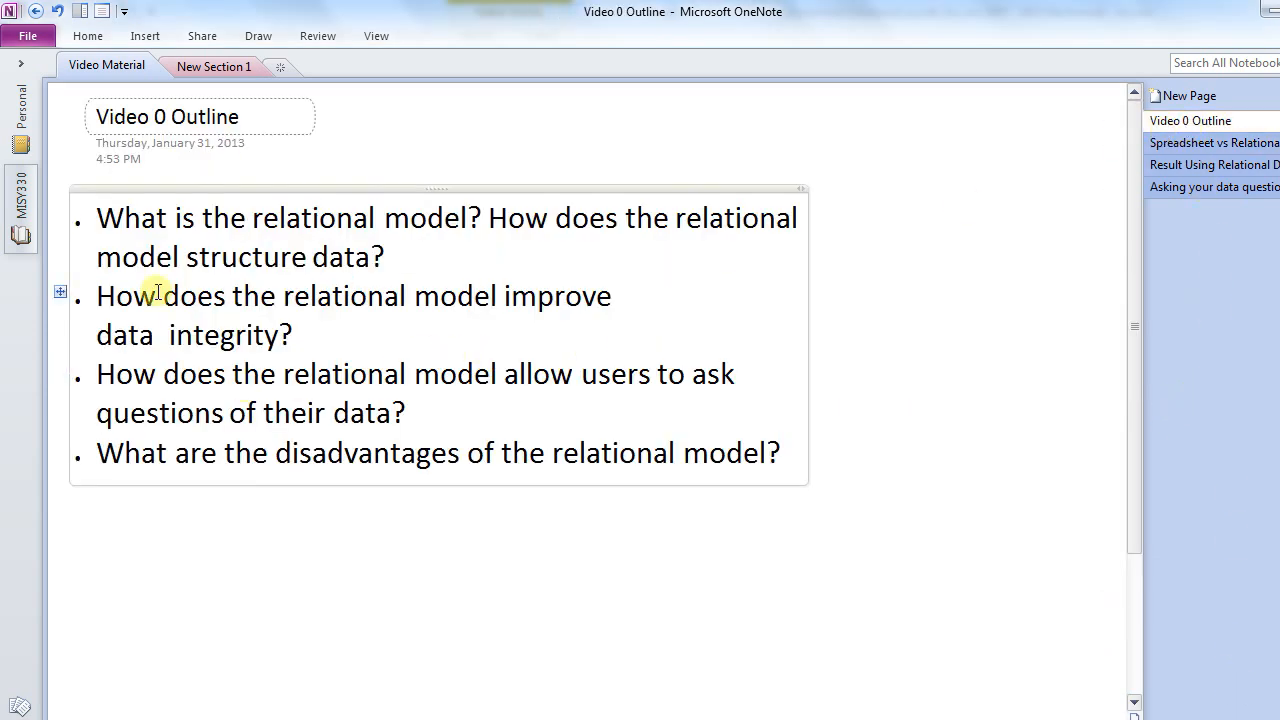
{"action": "mouse_move", "coordinate": [176, 330]}
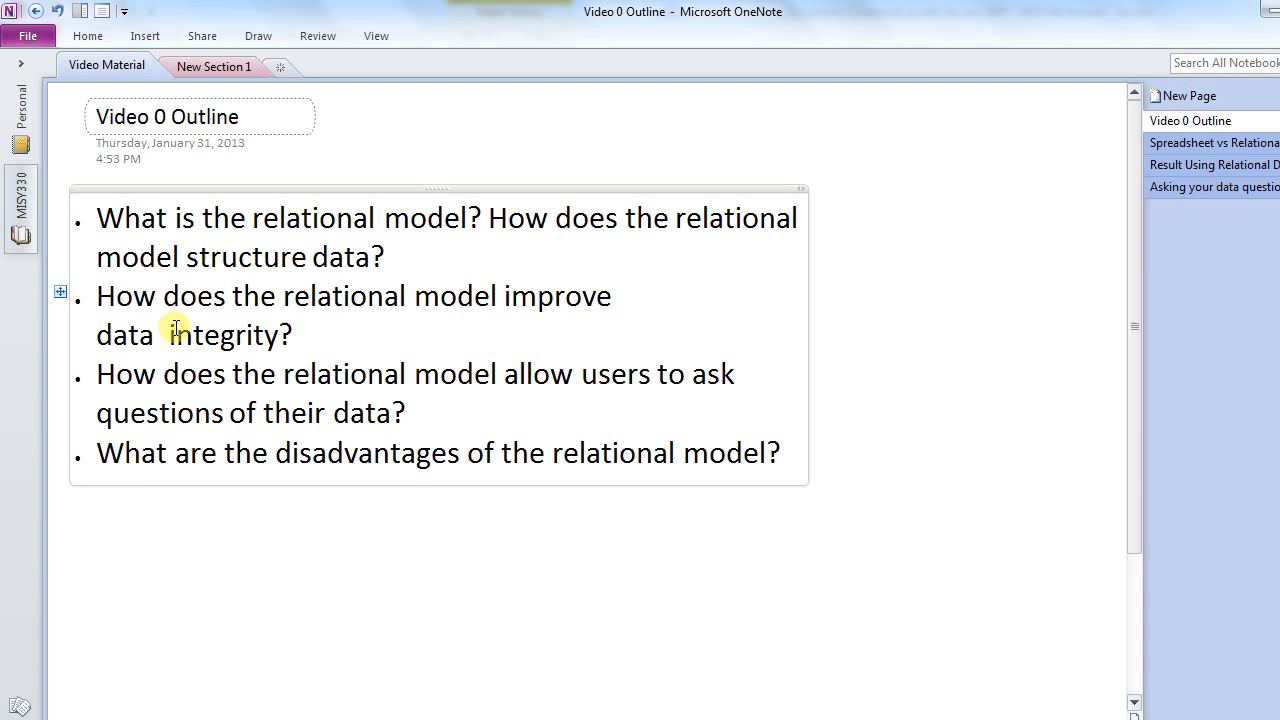
{"action": "left_click_drag", "start_coordinate": [96, 216], "coordinate": [404, 296]}
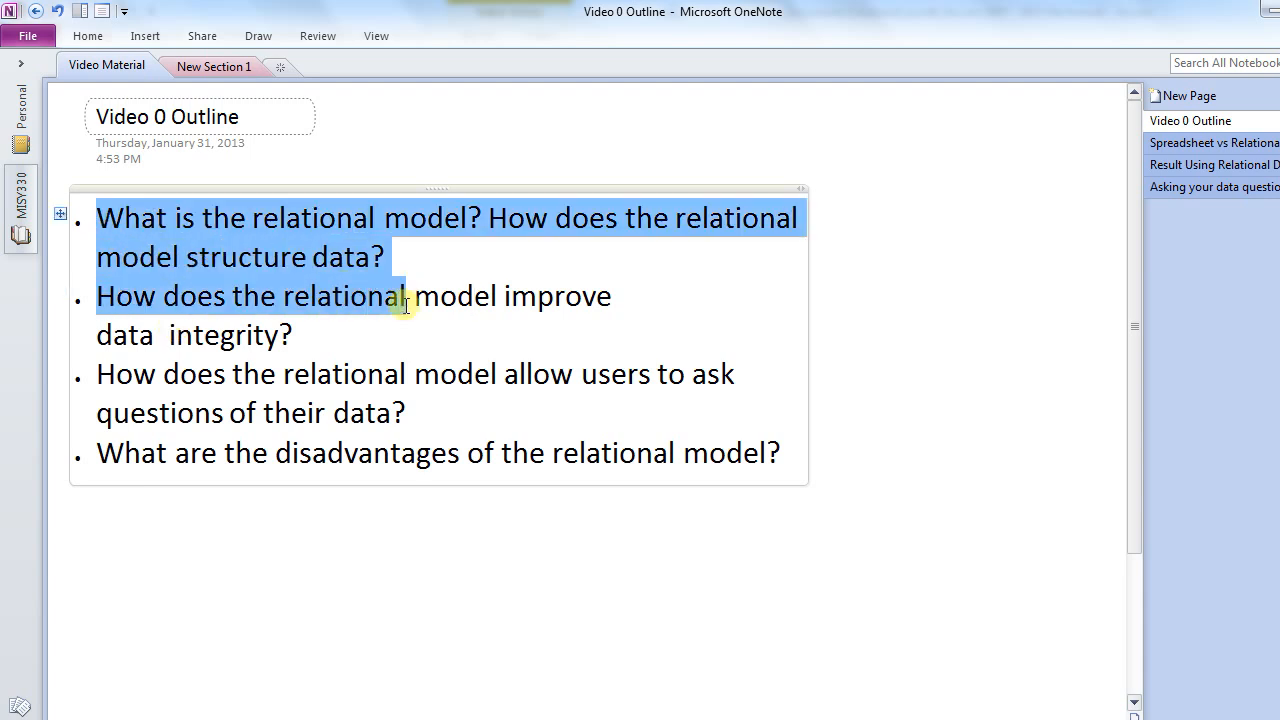
{"action": "left_click", "coordinate": [104, 374]}
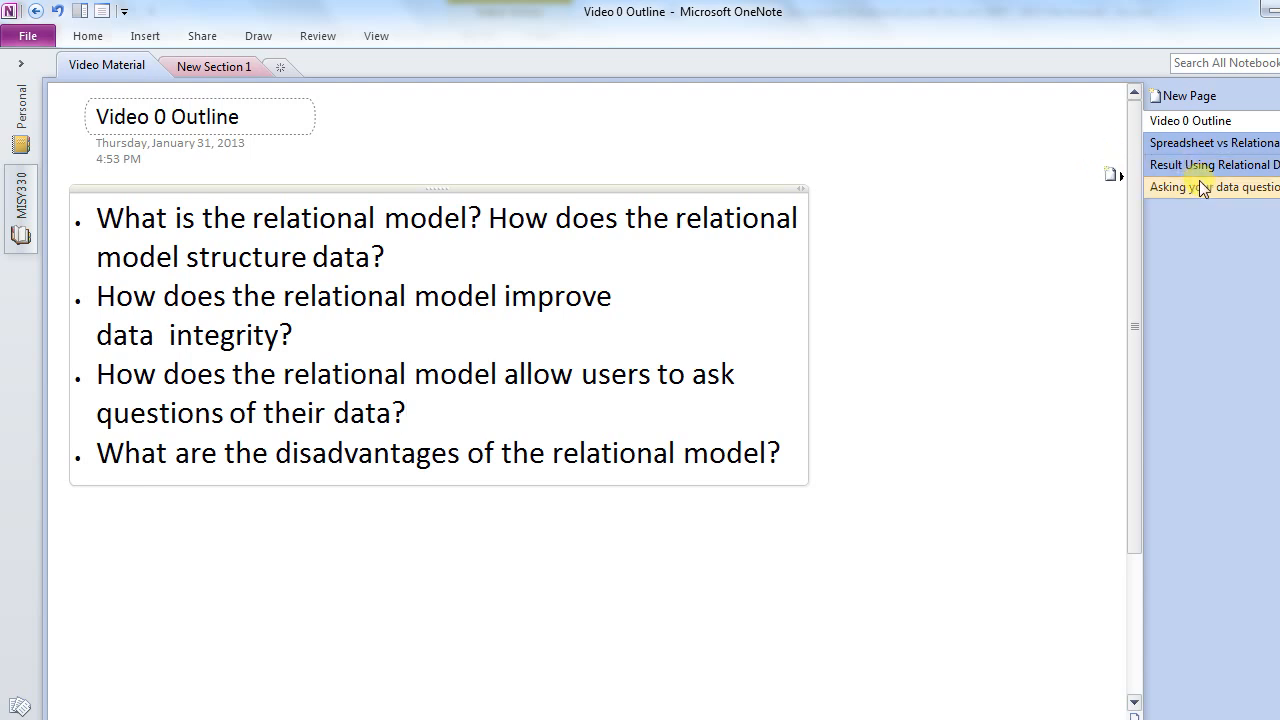
{"action": "left_click", "coordinate": [1210, 188]}
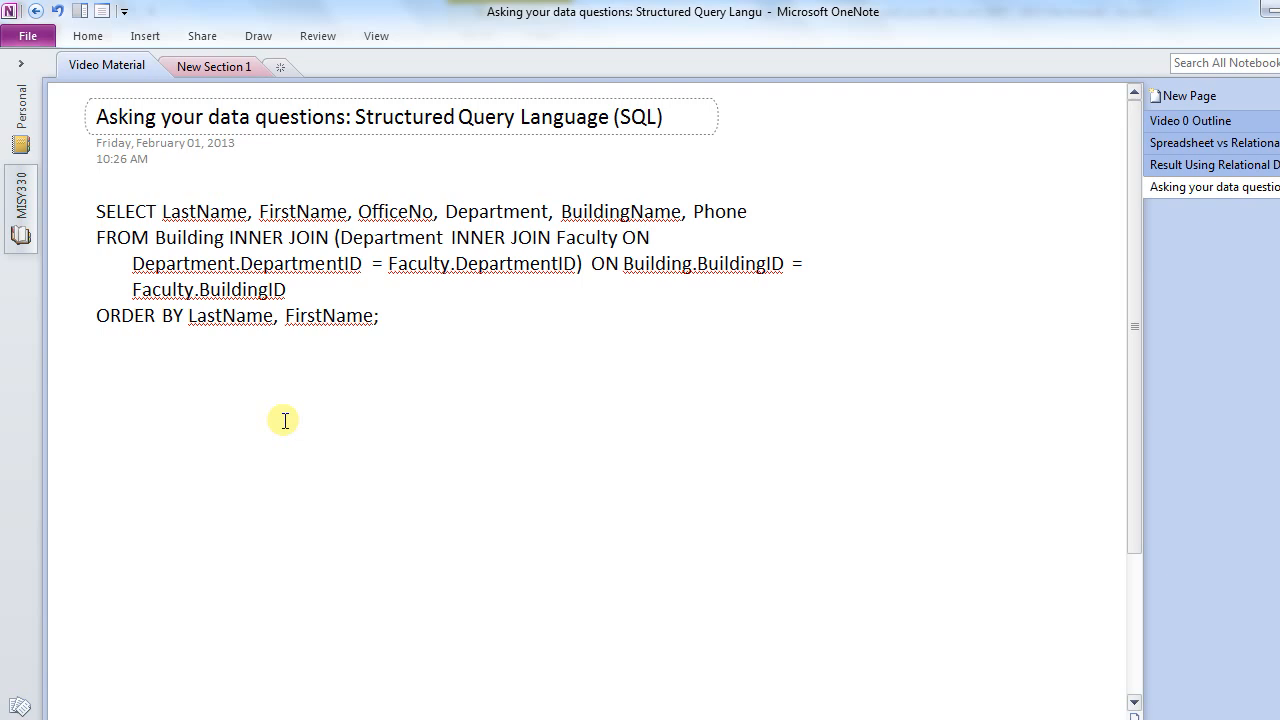
{"action": "left_click", "coordinate": [336, 496]}
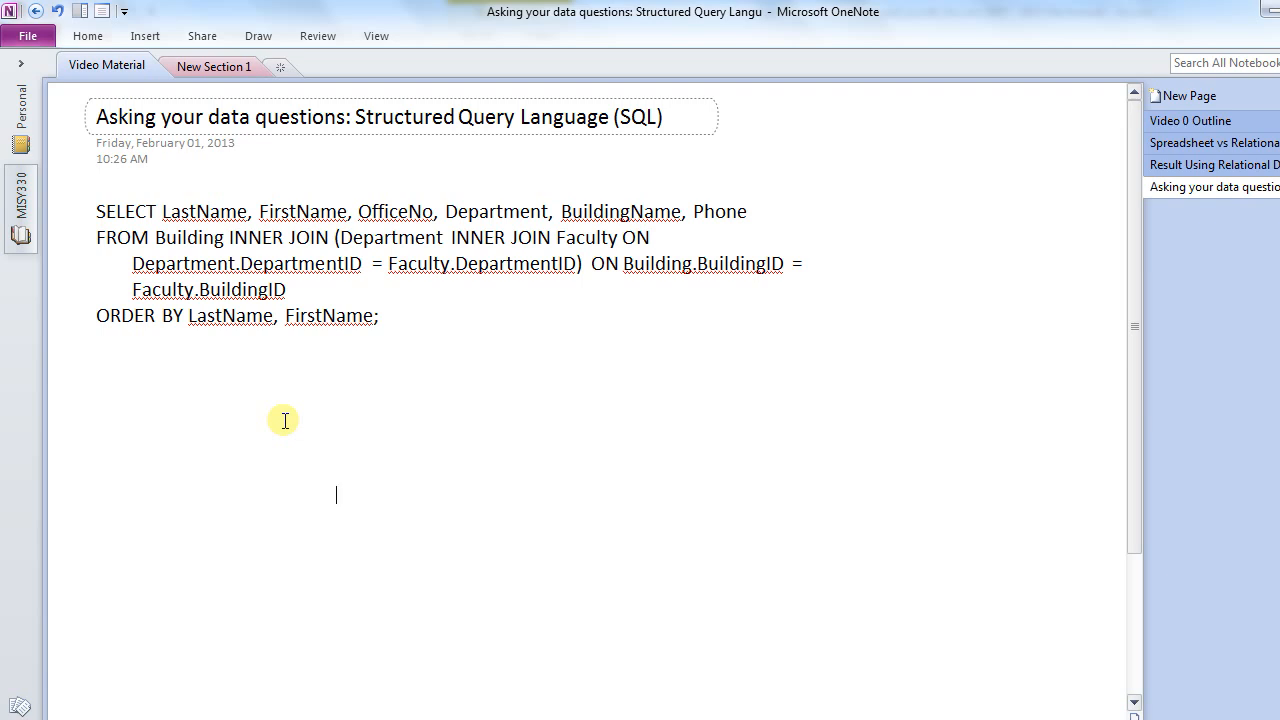
{"action": "mouse_move", "coordinate": [284, 420]}
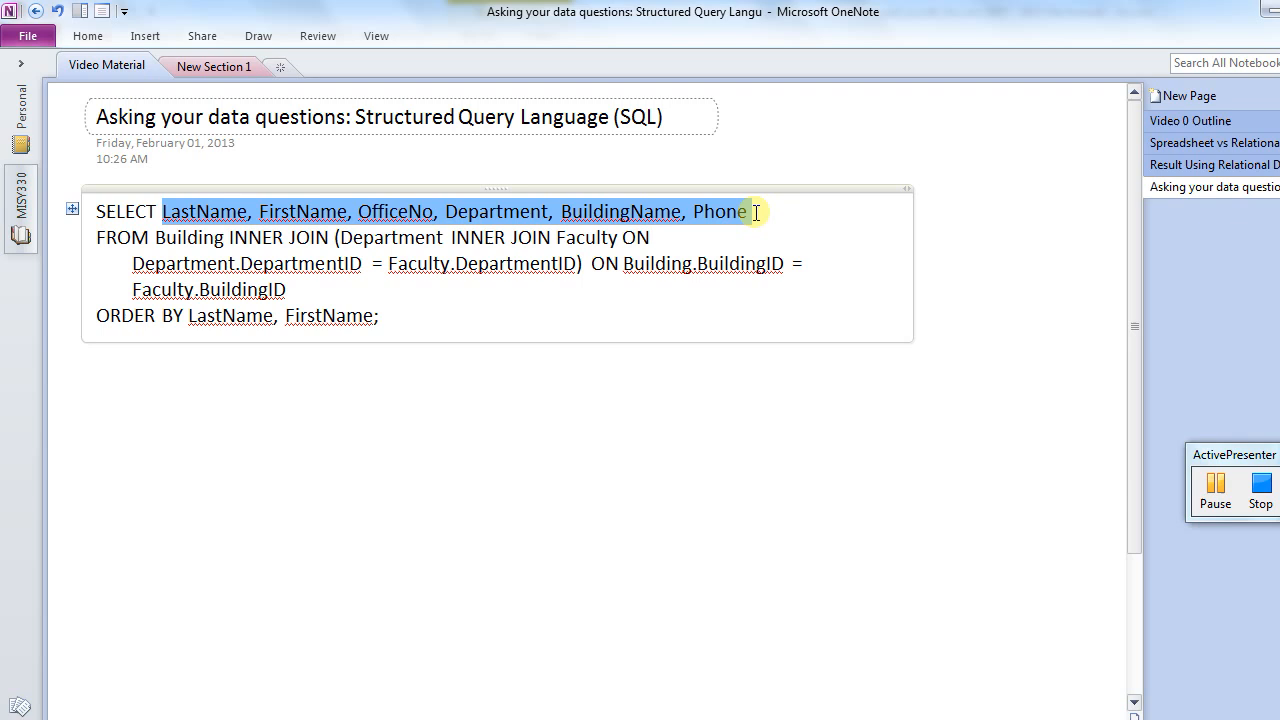
{"action": "mouse_move", "coordinate": [564, 284]}
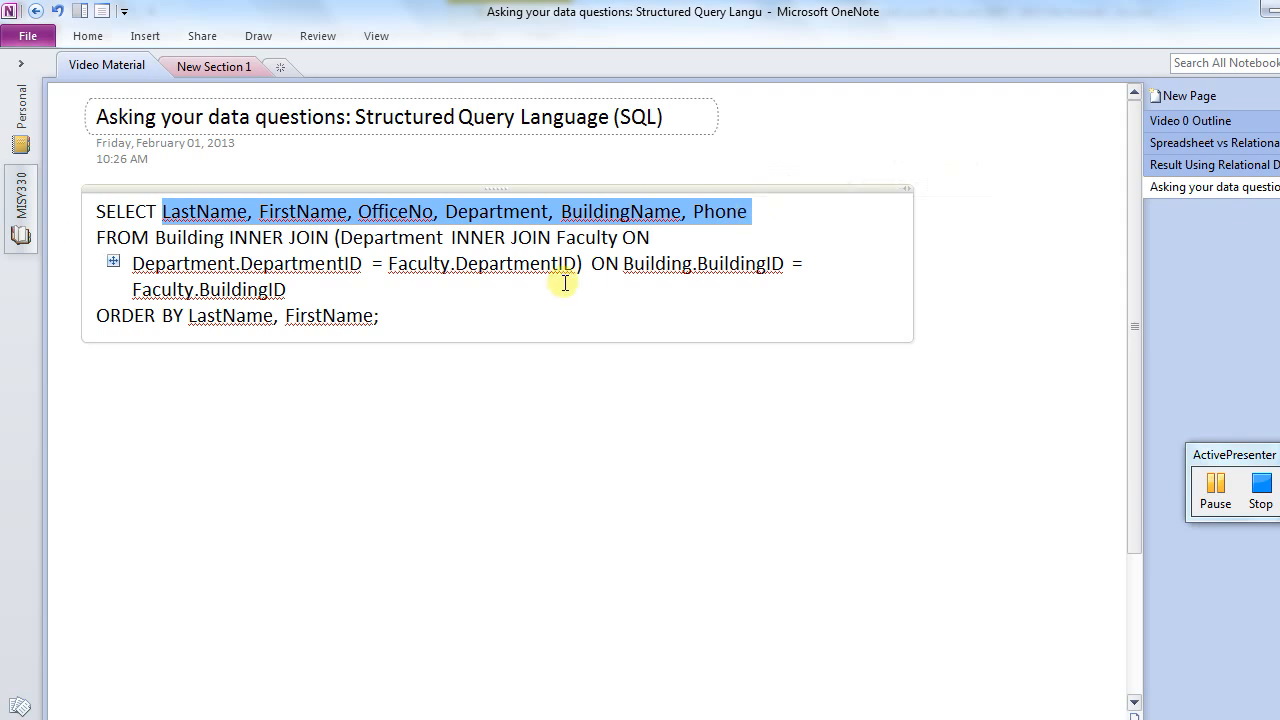
{"action": "left_click", "coordinate": [170, 248]}
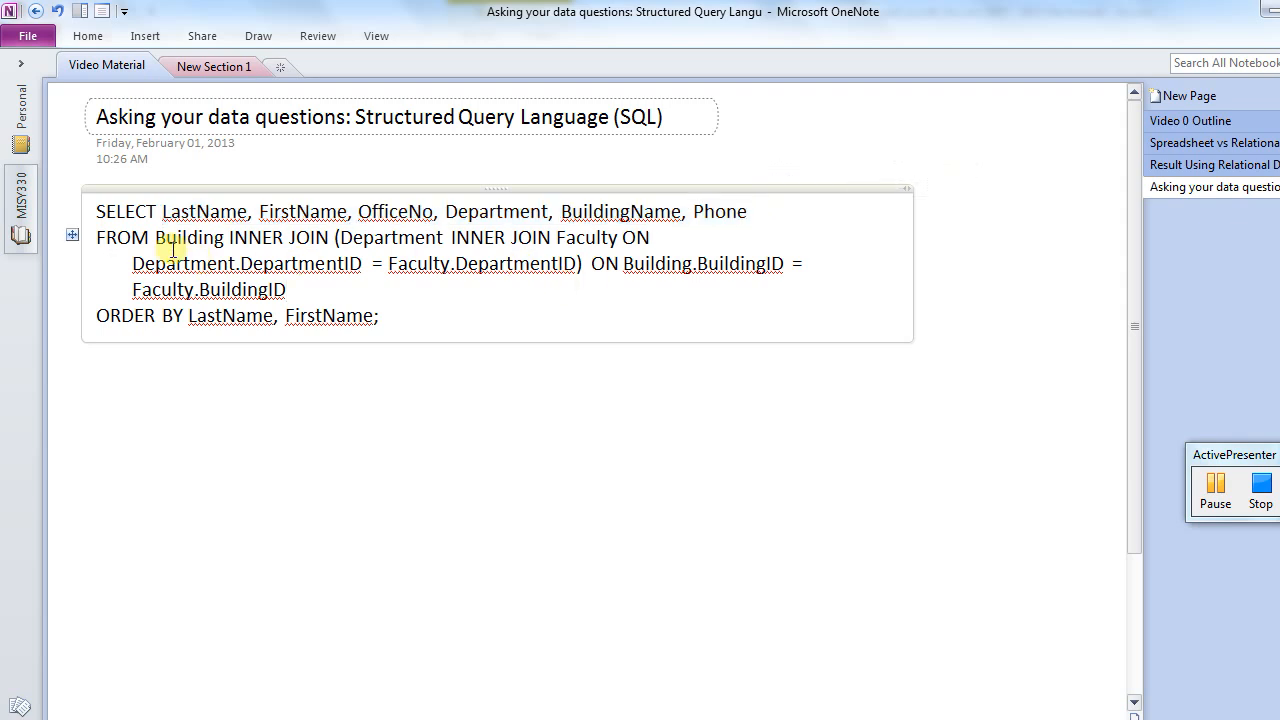
{"action": "double_click", "coordinate": [188, 236]}
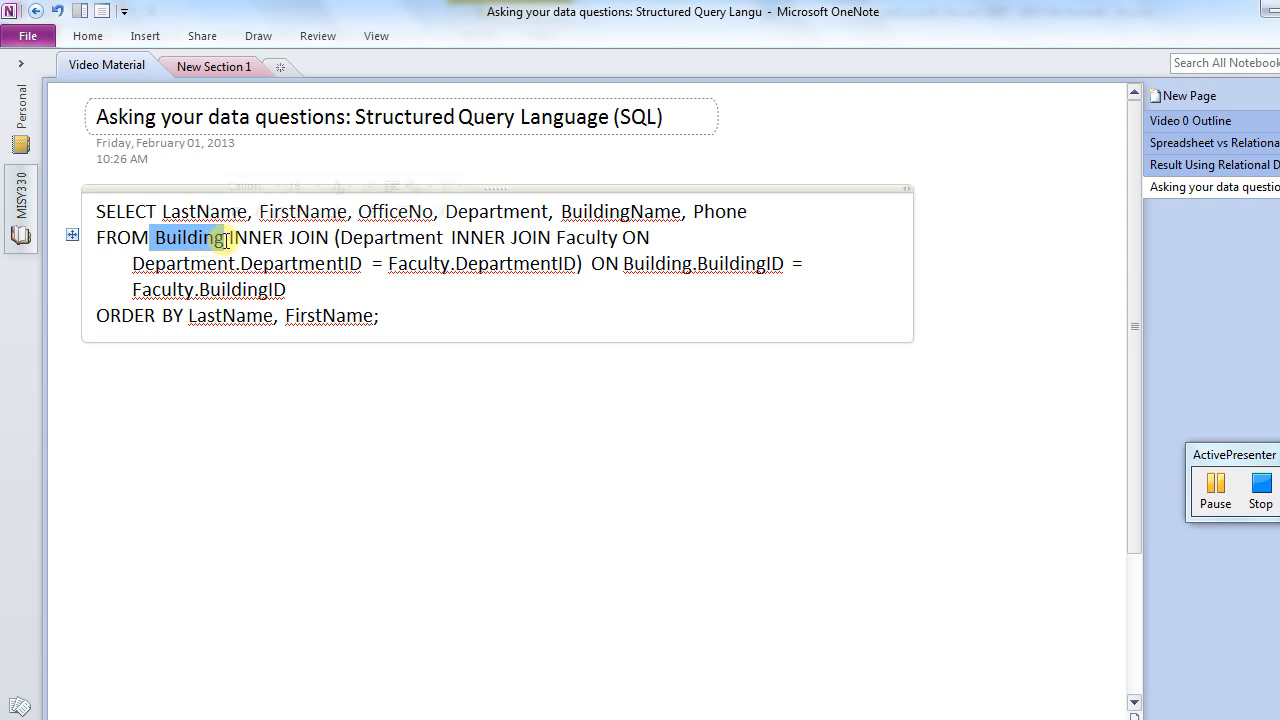
{"action": "left_click_drag", "start_coordinate": [228, 236], "coordinate": [320, 304]}
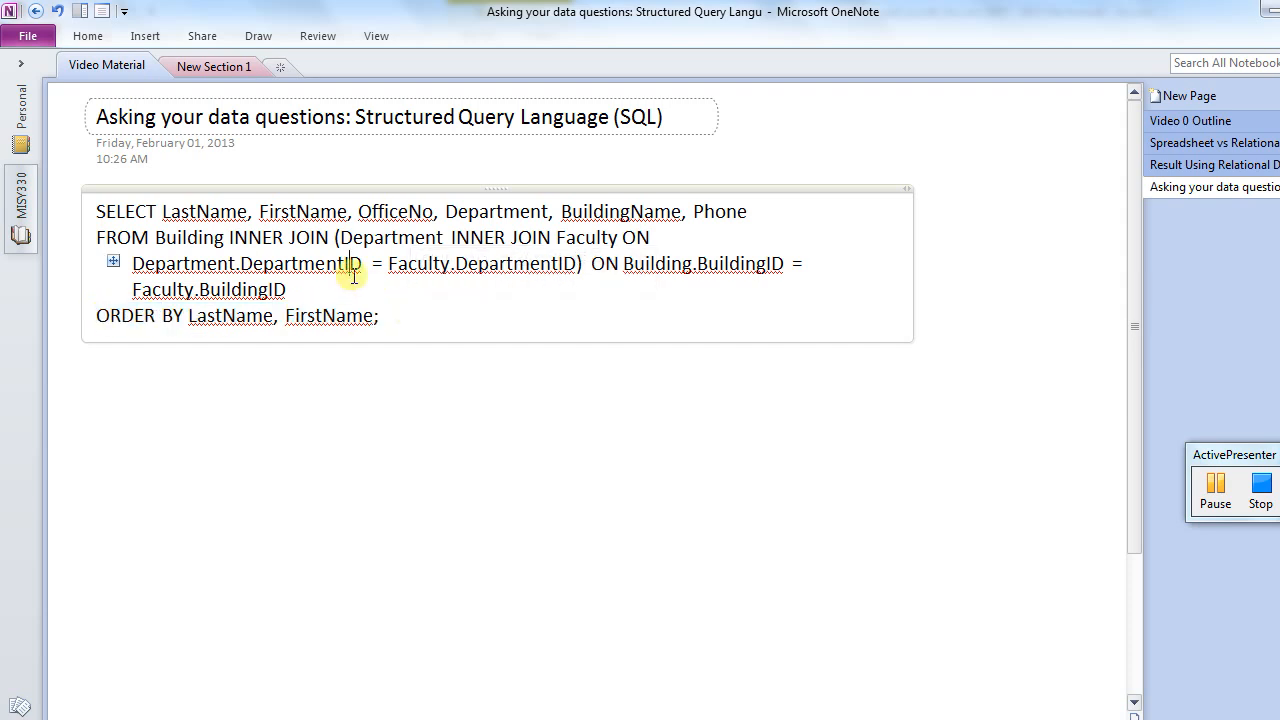
{"action": "mouse_move", "coordinate": [920, 356]}
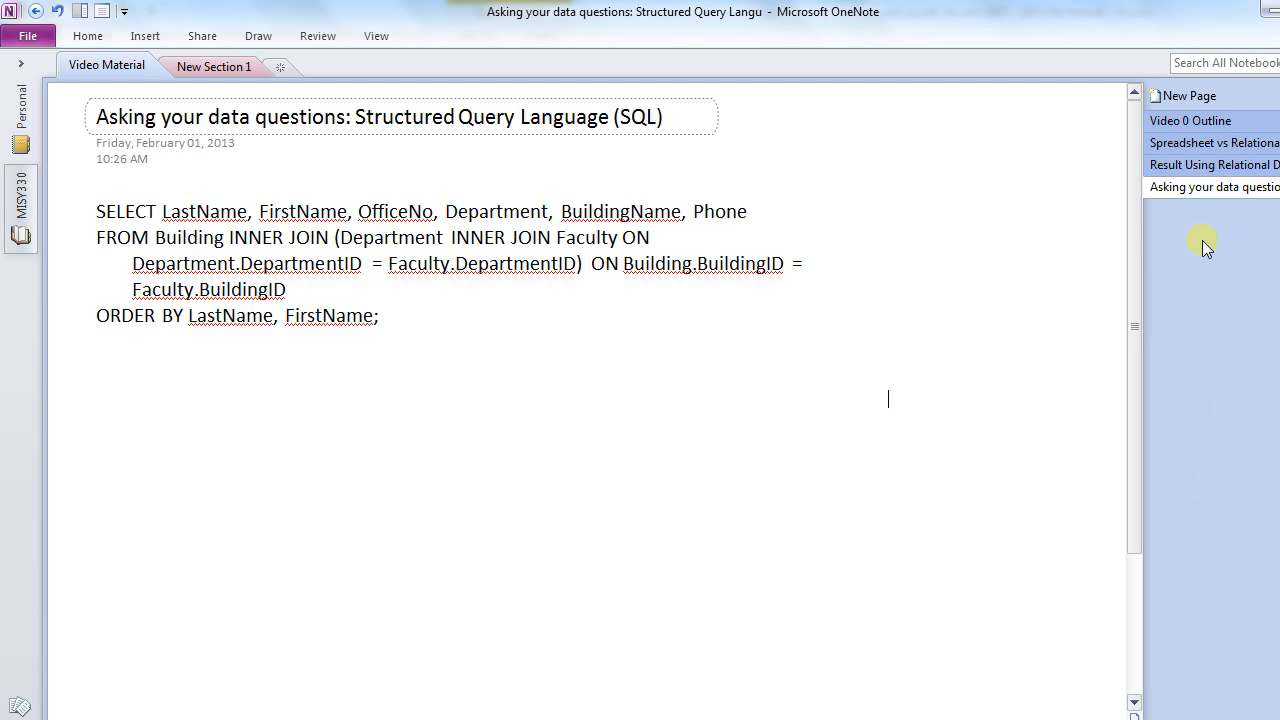
Return to the Video 0 Outline page listing the four relational model questions.
{"action": "left_click", "coordinate": [1190, 120]}
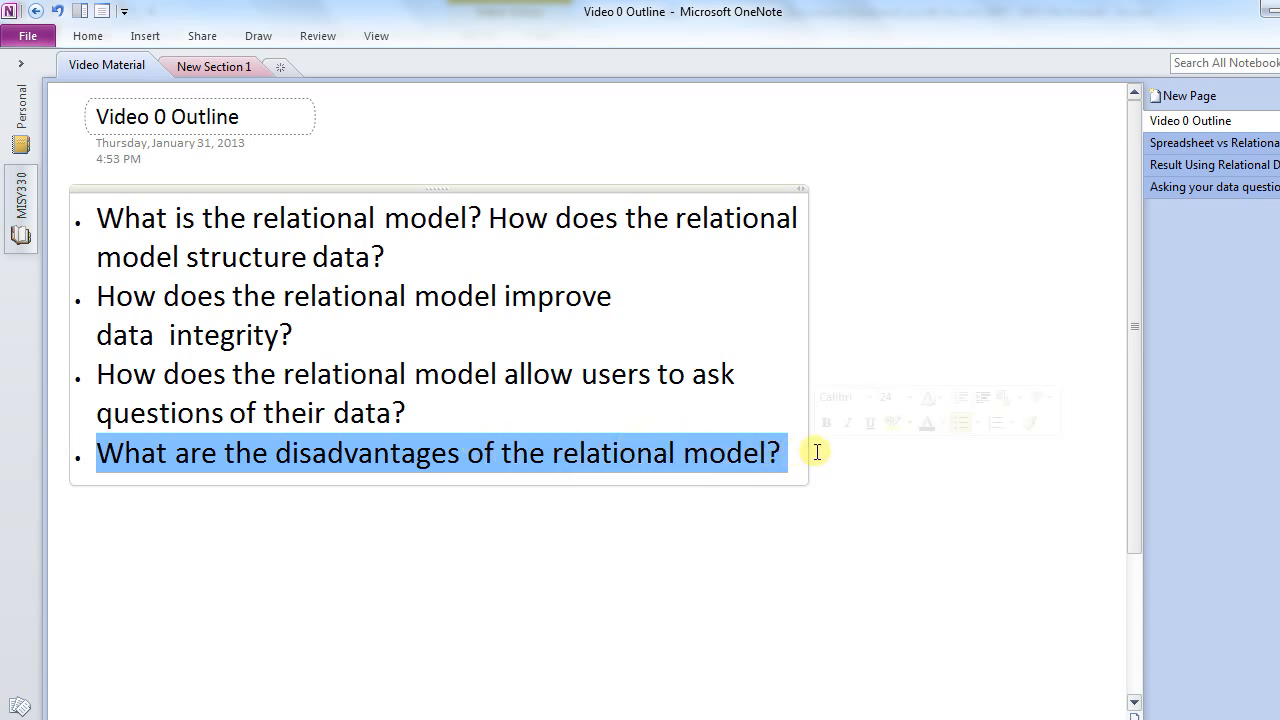
{"action": "left_click", "coordinate": [782, 452]}
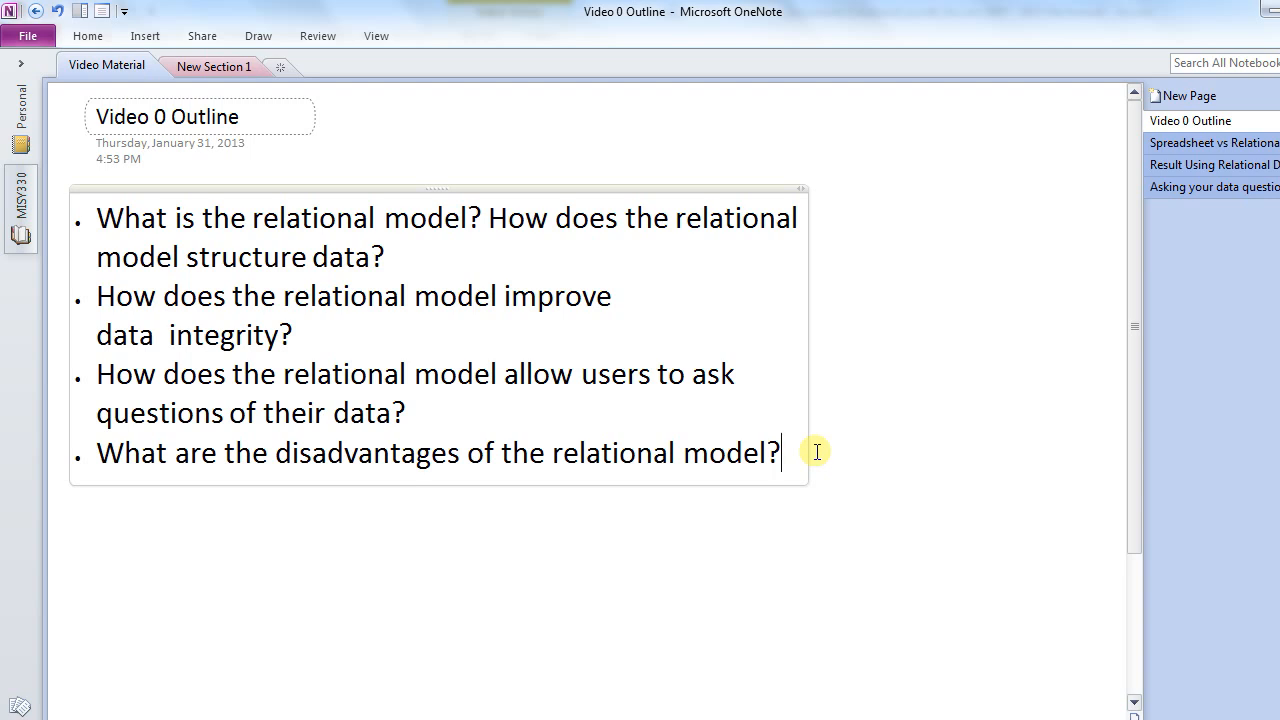
{"action": "mouse_move", "coordinate": [1062, 574]}
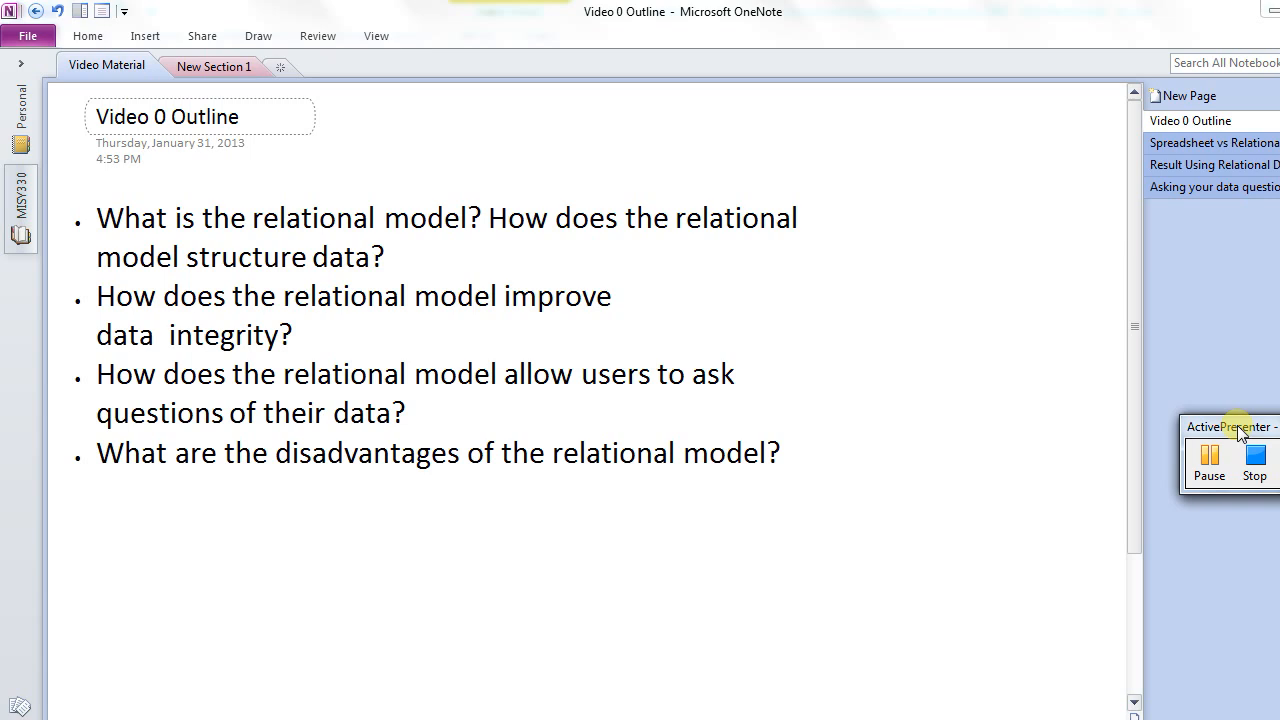
{"action": "mouse_move", "coordinate": [928, 472]}
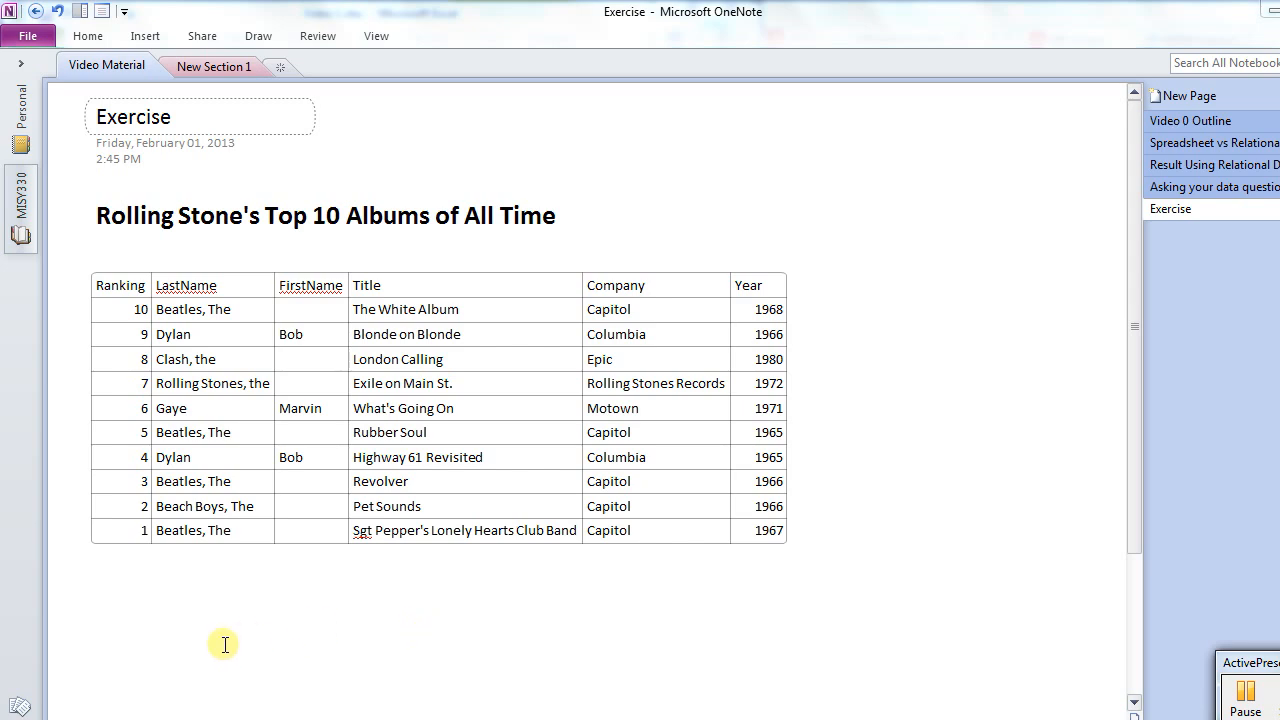
{"action": "mouse_move", "coordinate": [122, 624]}
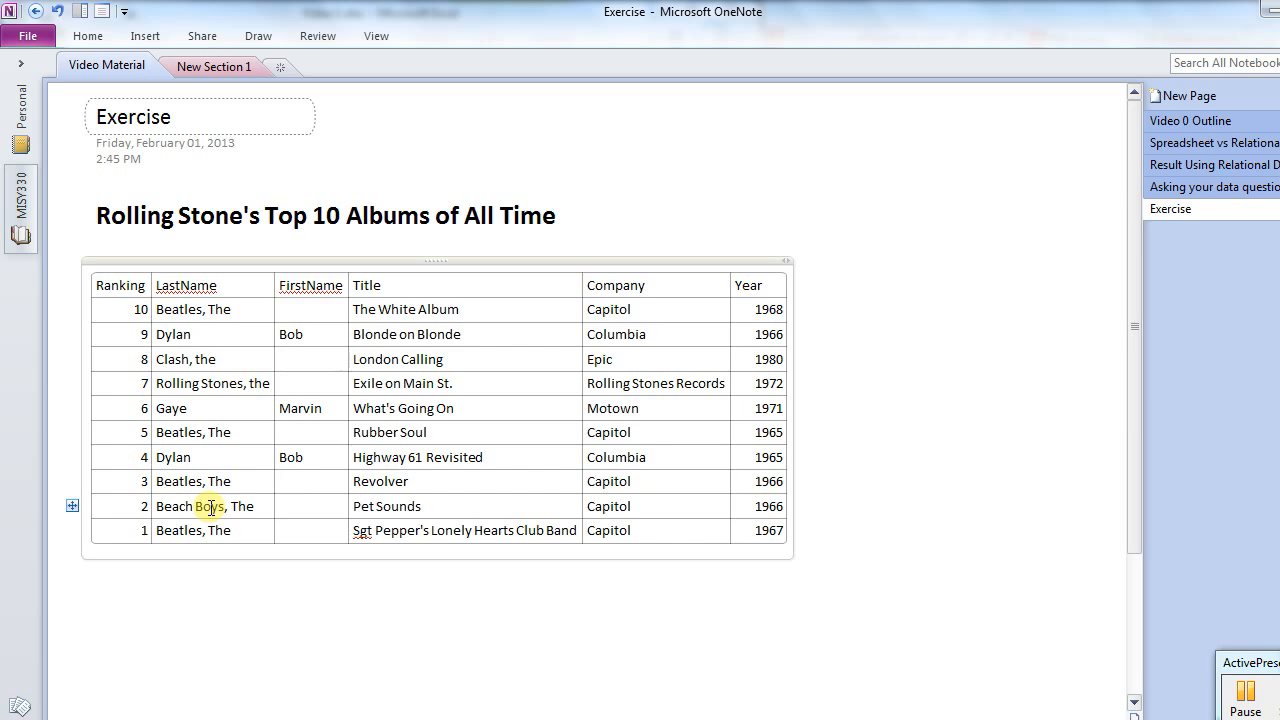
{"action": "left_click", "coordinate": [120, 614]}
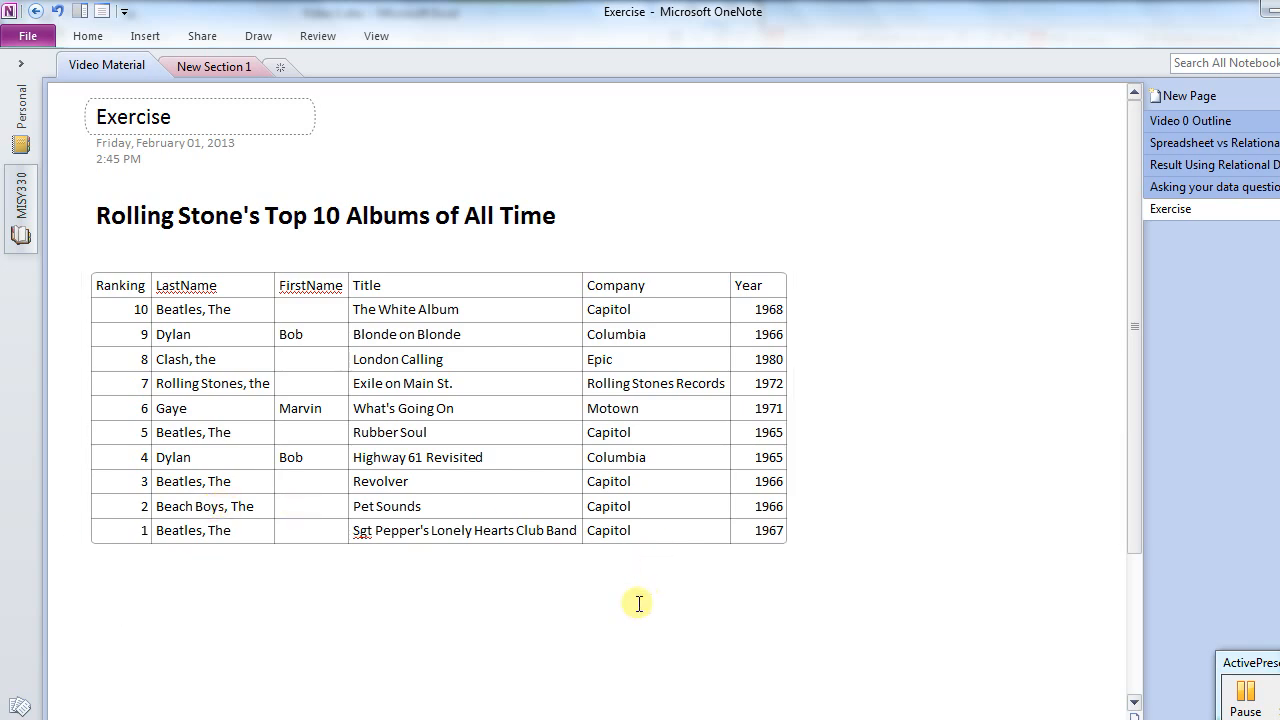
{"action": "mouse_move", "coordinate": [536, 600]}
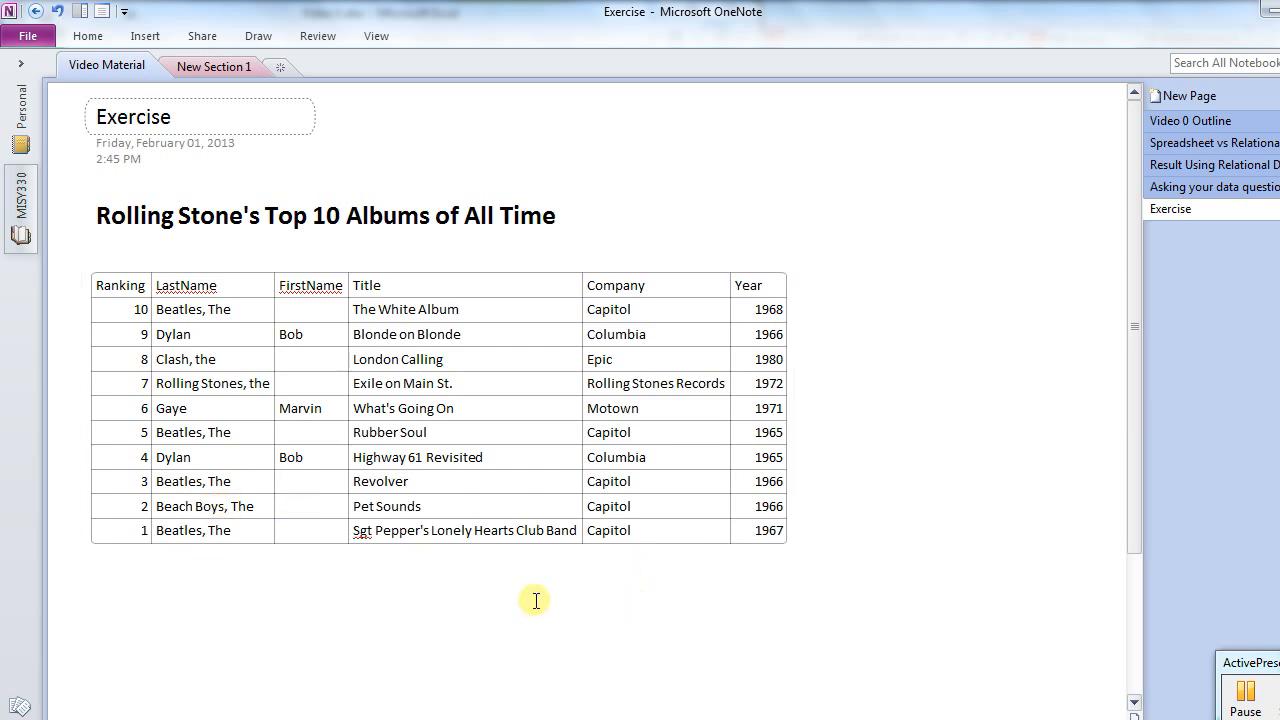
Type 'What are the entities?' and 'What are the relationships between the entities?' below the table.
{"action": "type", "text": "What a"}
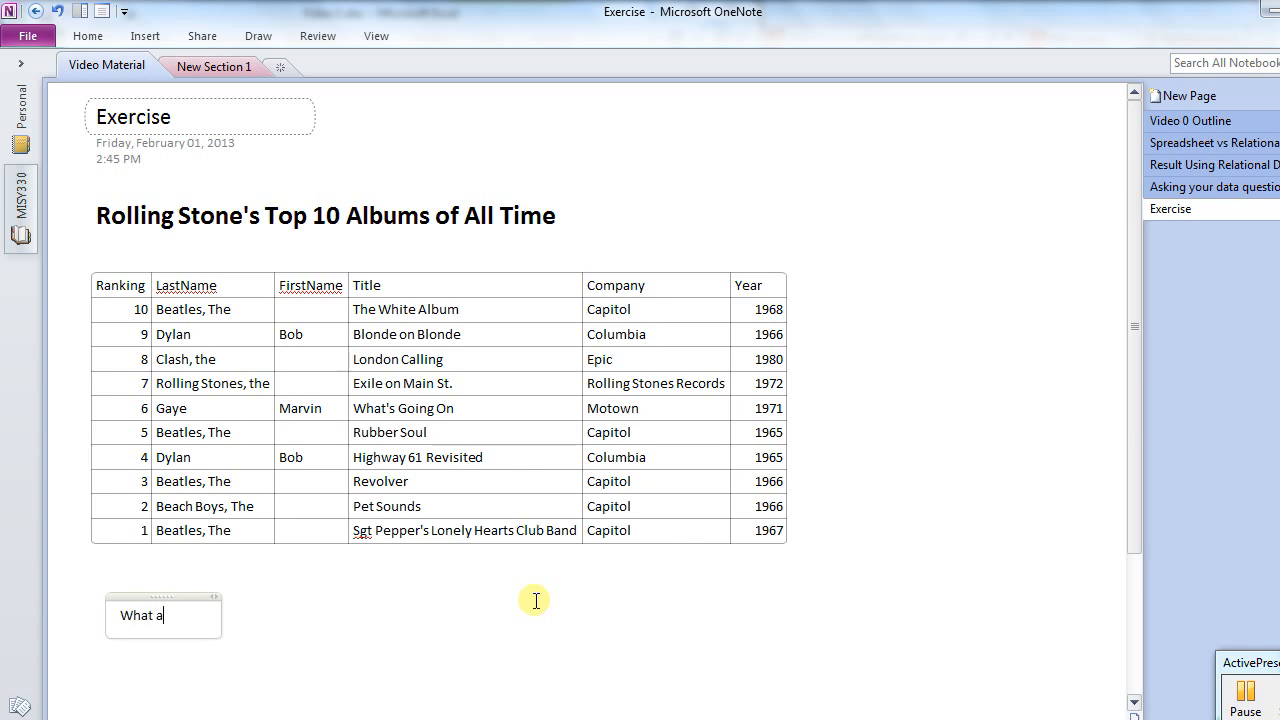
{"action": "type", "text": "re the ent"}
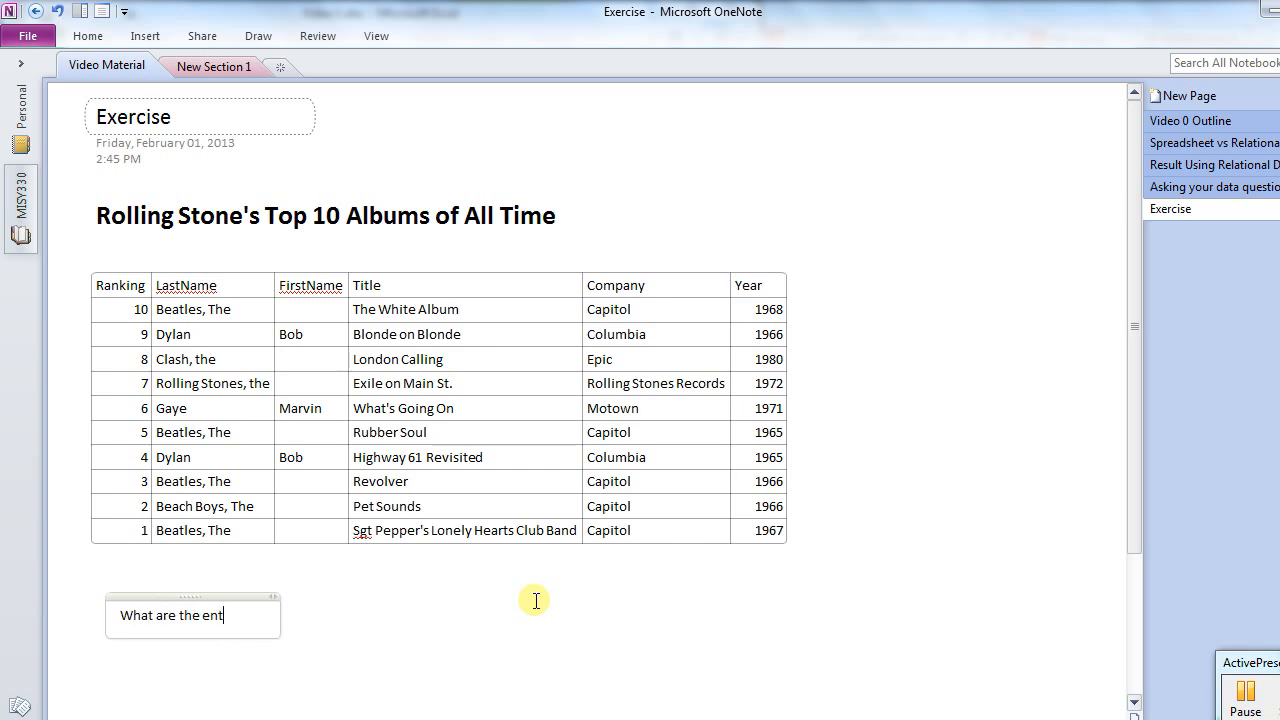
{"action": "type", "text": "ities?"}
{"action": "type", "text": "What"}
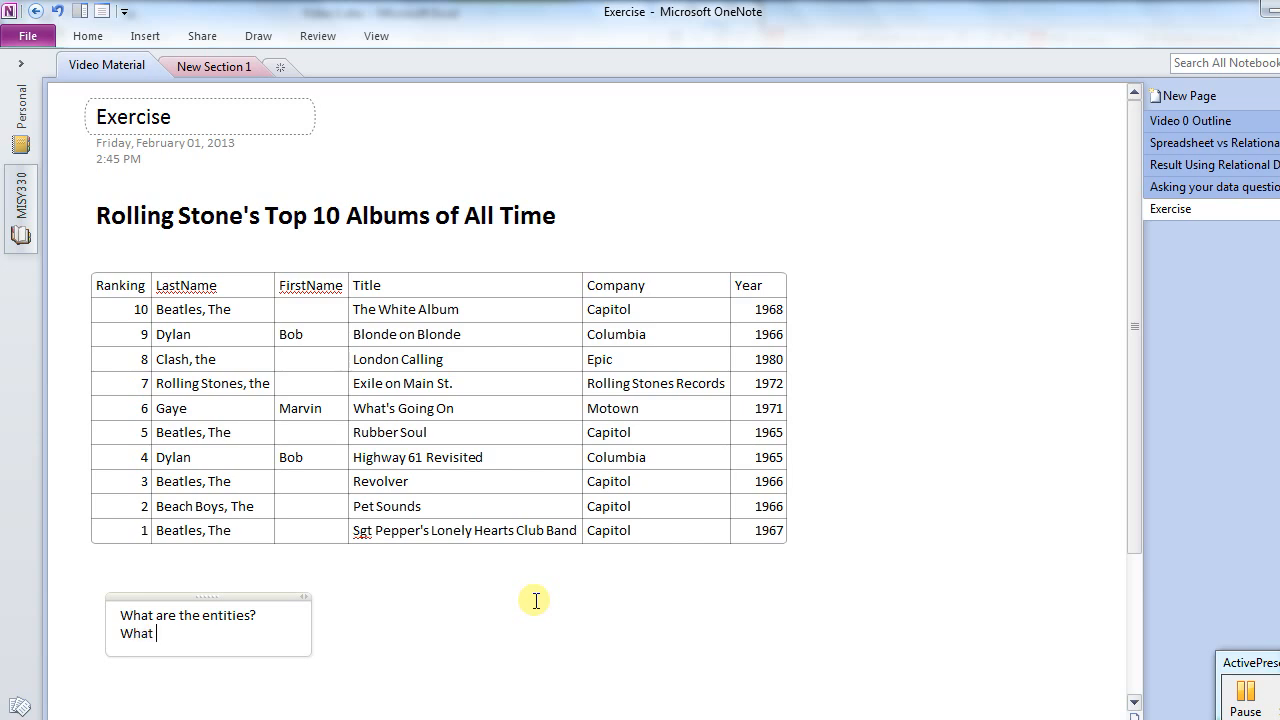
{"action": "type", "text": "are the"}
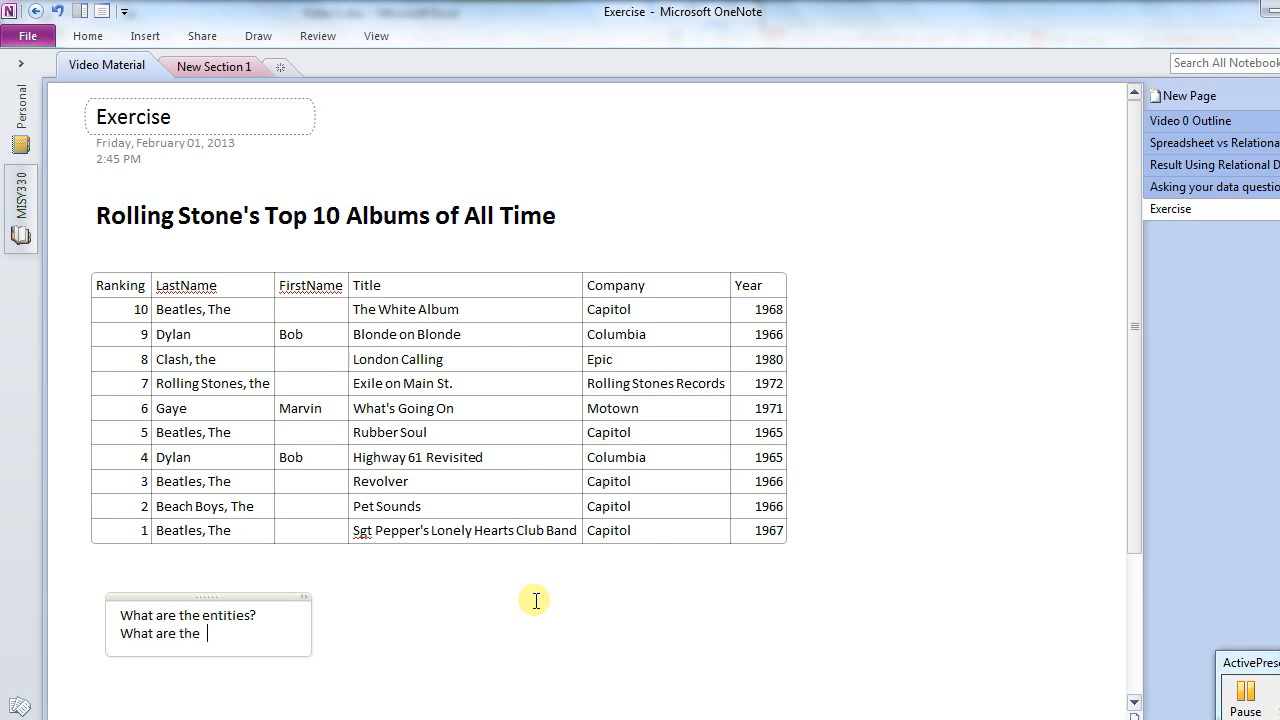
{"action": "type", "text": "relationships betw"}
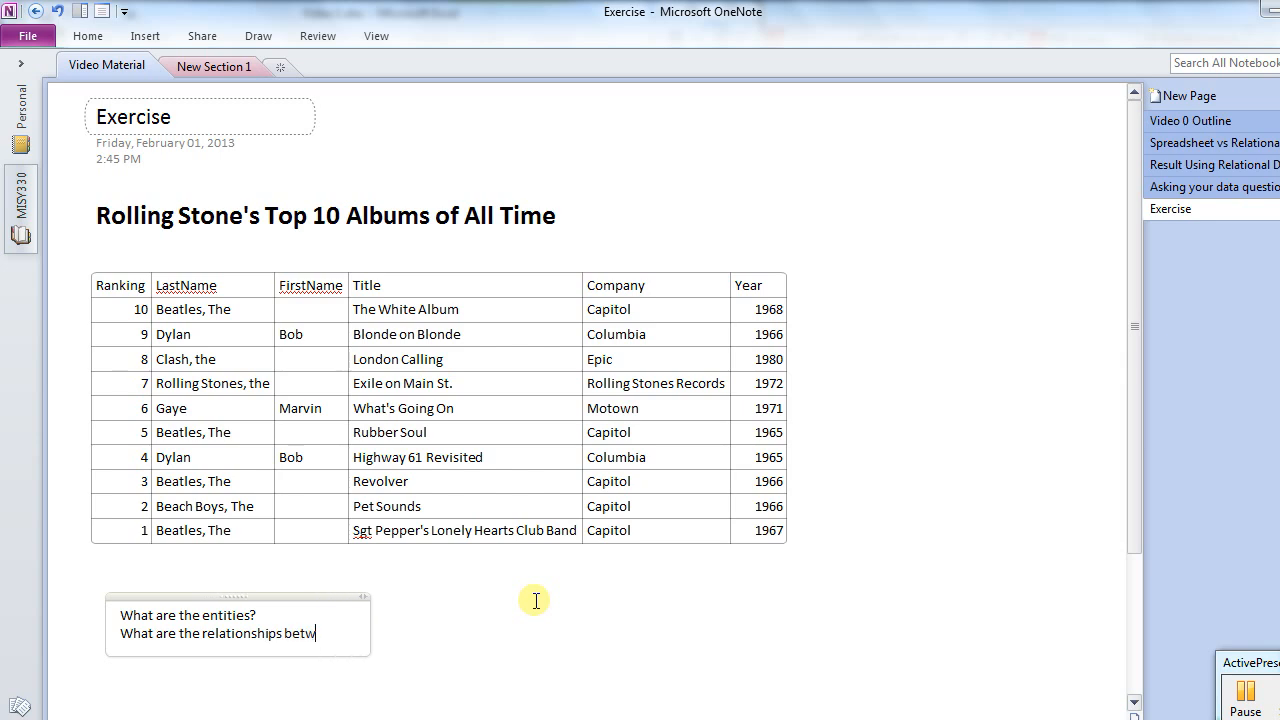
{"action": "type", "text": "een the entities"}
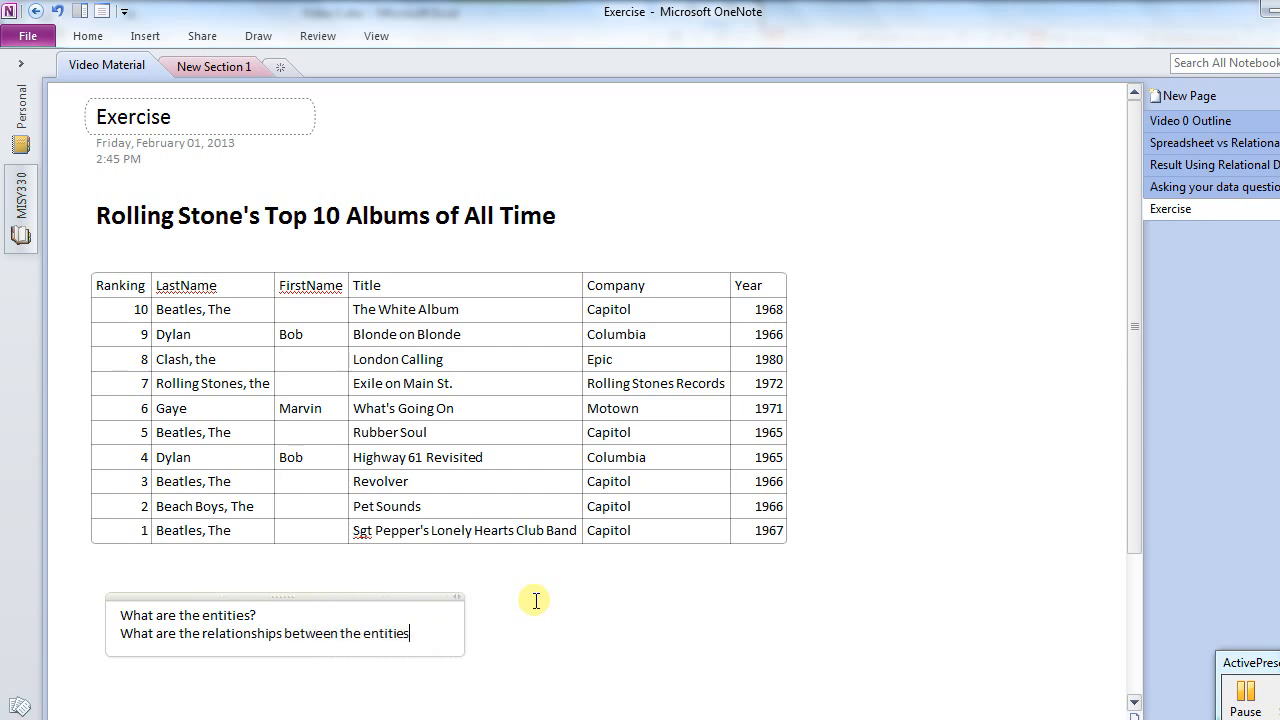
{"action": "type", "text": "?"}
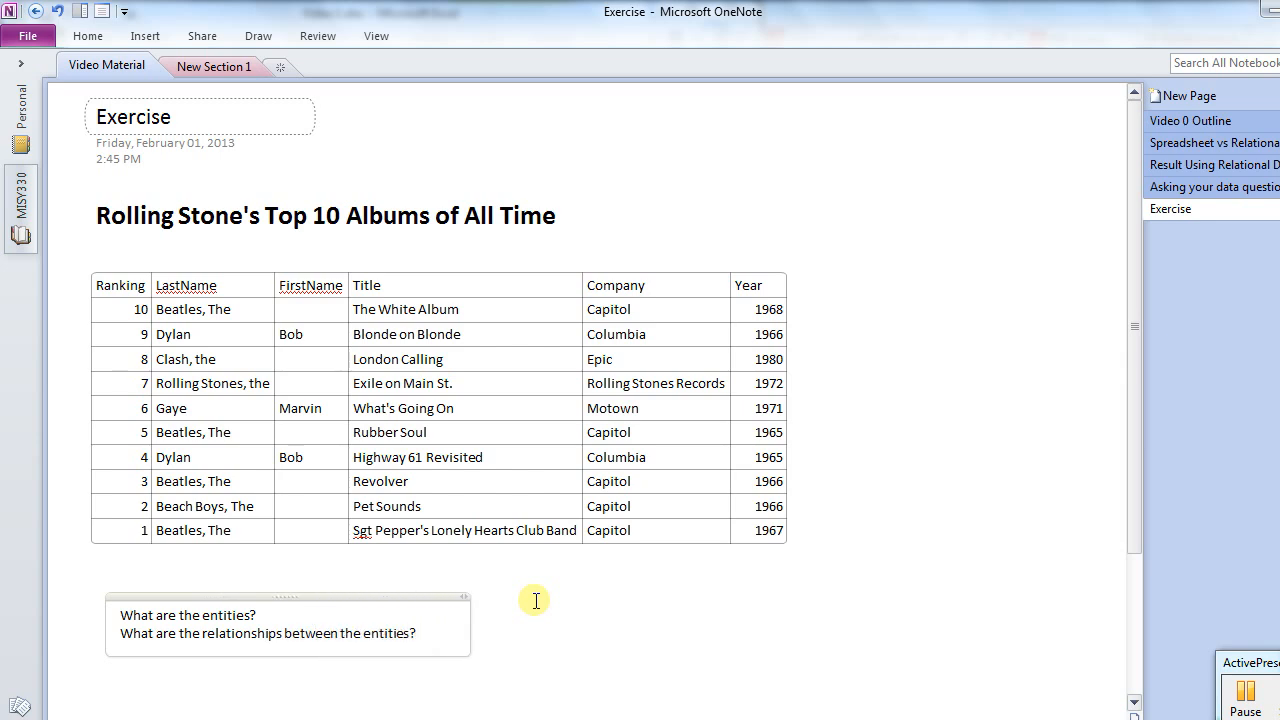